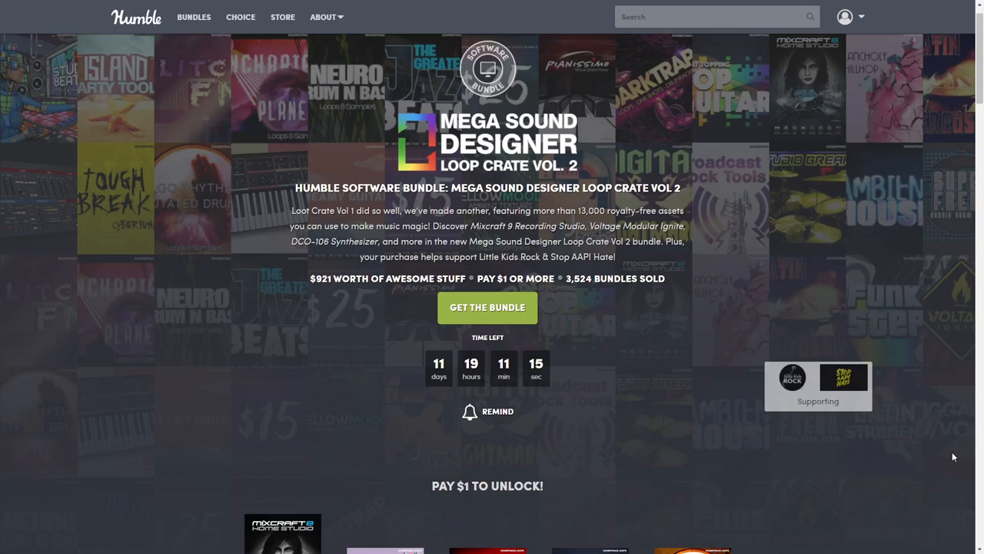
mouse_move(311, 322)
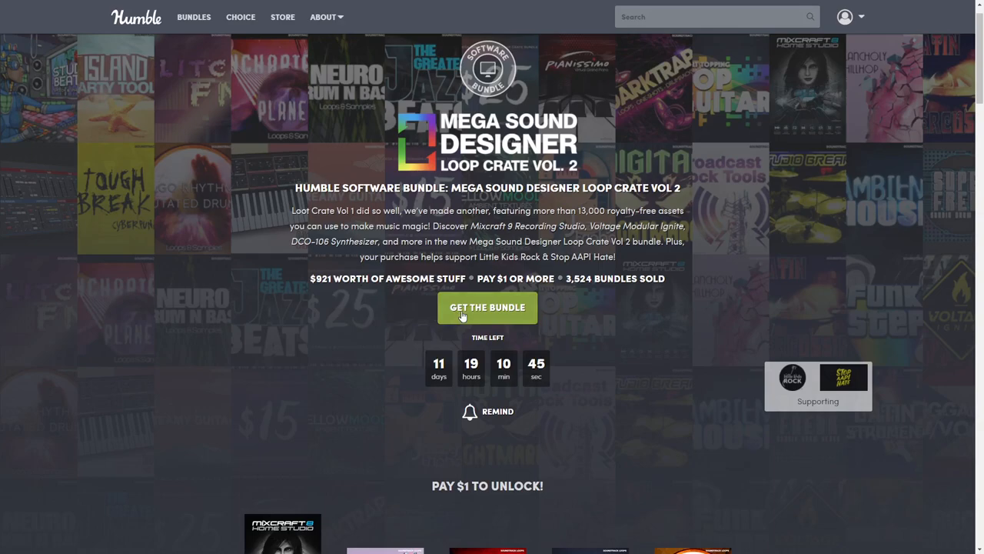
mouse_move(376, 360)
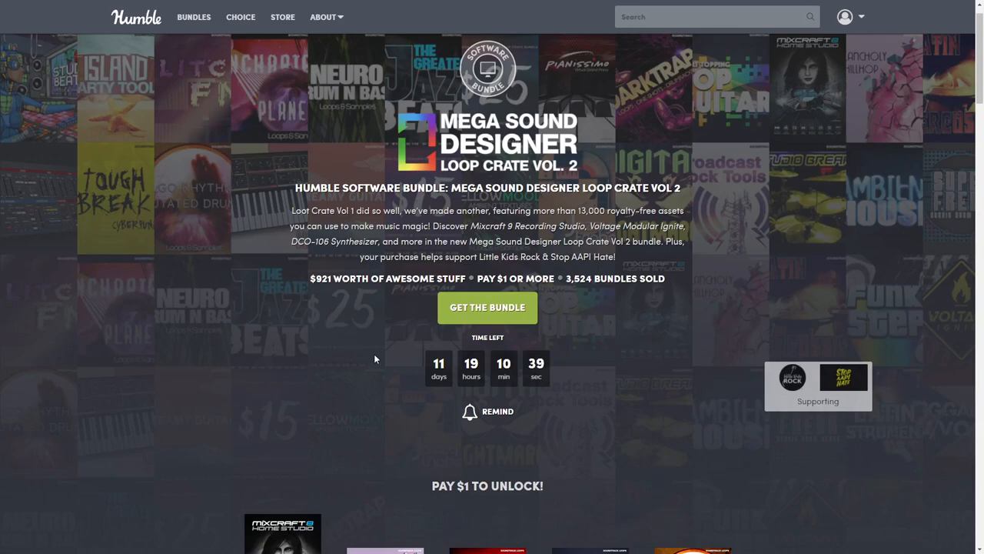
mouse_move(544, 421)
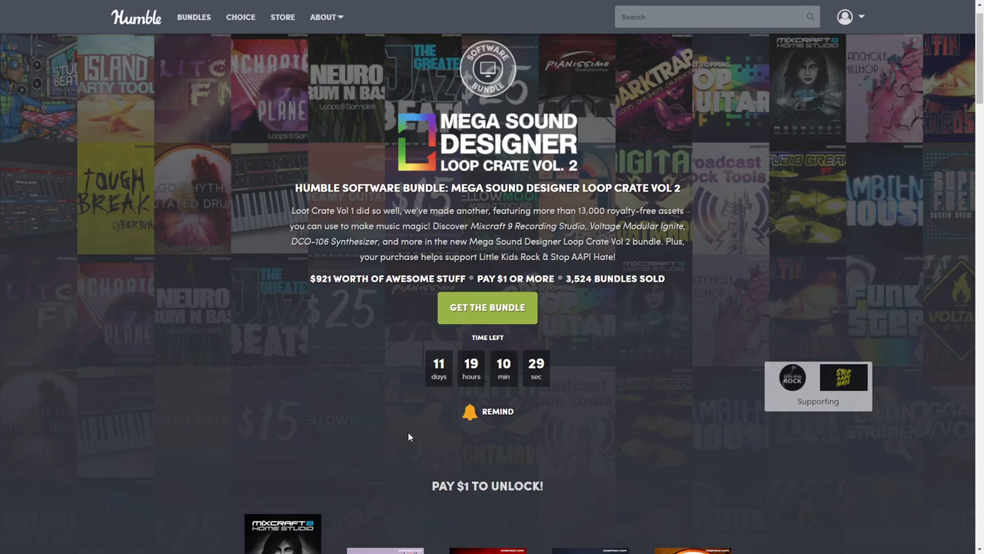
Review the Mixcraft 8 Home Studio details in the $1 tier, then move on to Chill Hop.
scroll(down, 3)
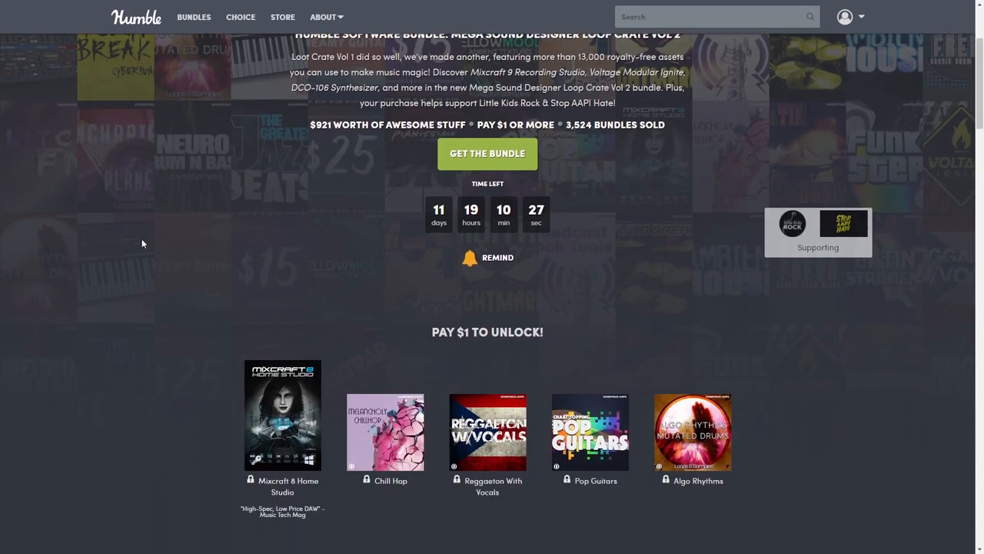
scroll(down, 3)
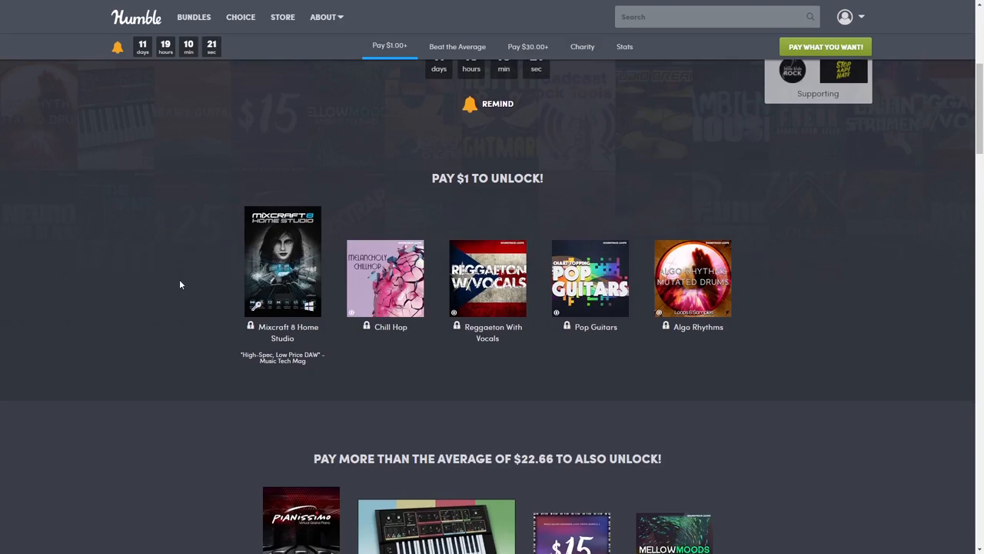
mouse_move(237, 300)
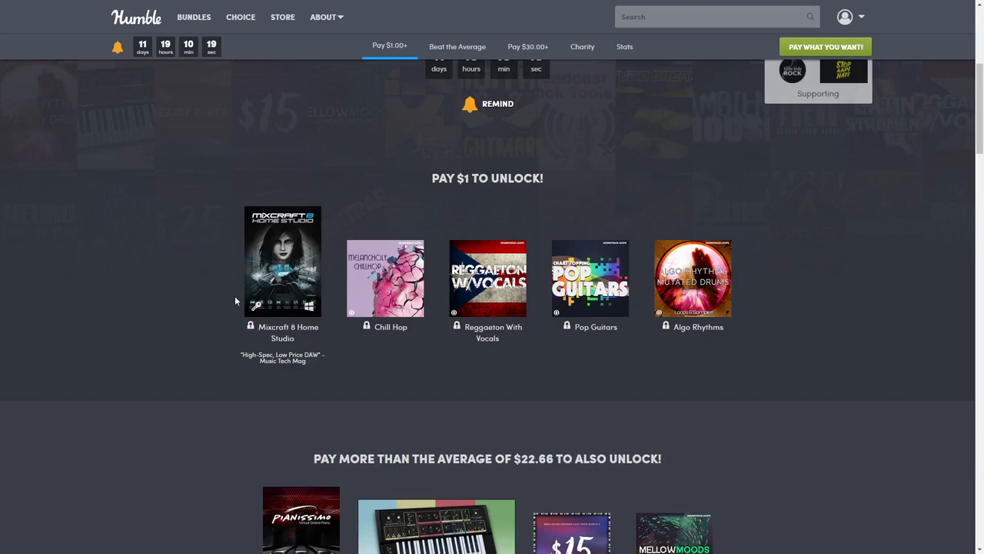
mouse_move(93, 381)
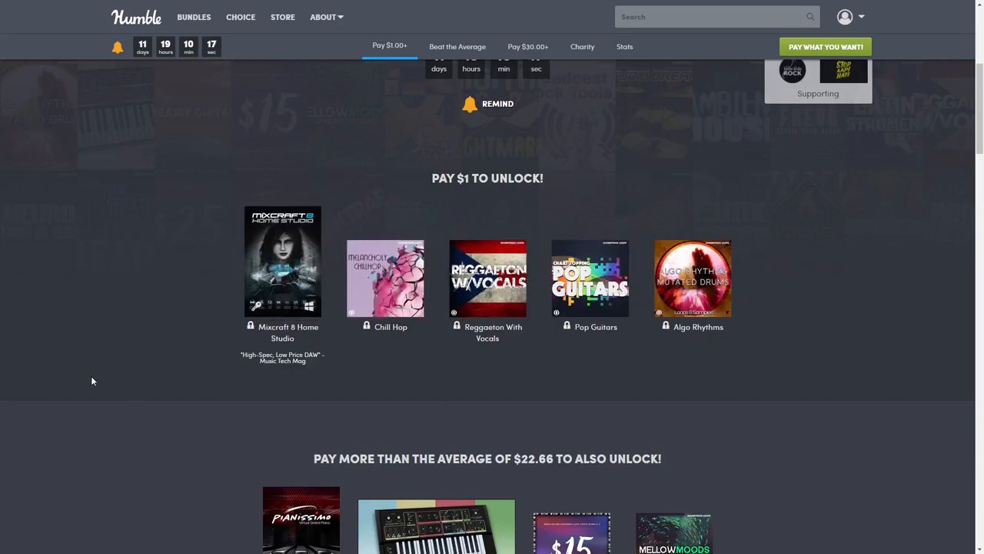
mouse_move(283, 261)
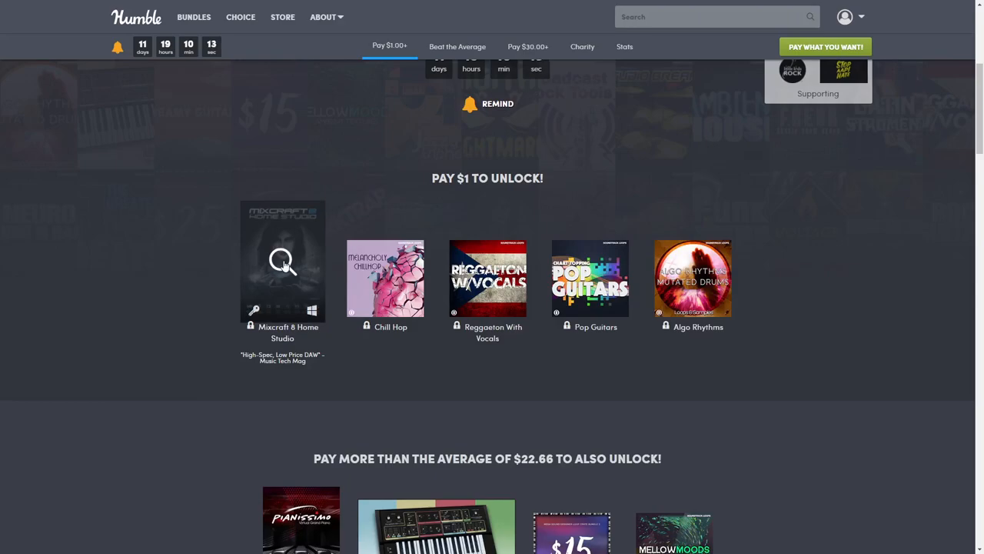
click(283, 260)
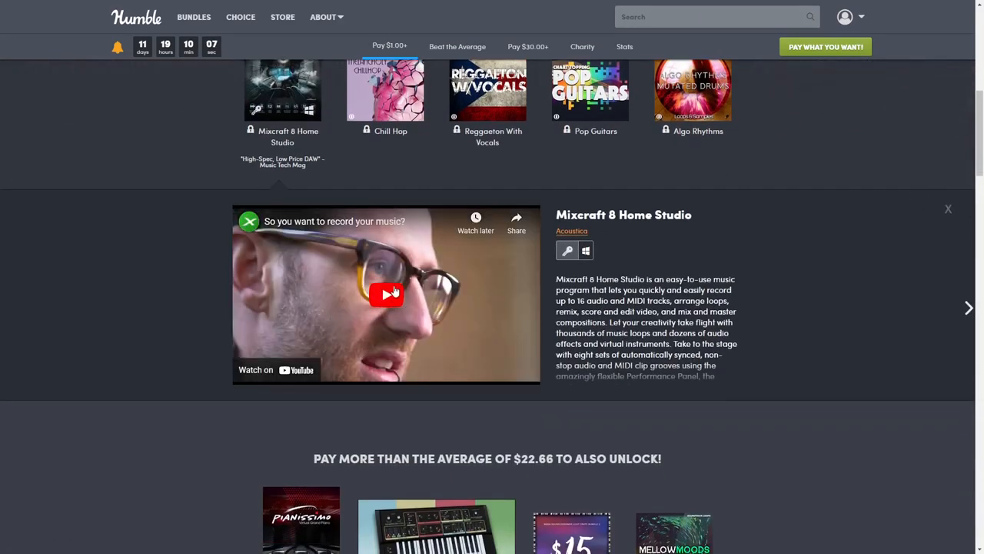
click(386, 293)
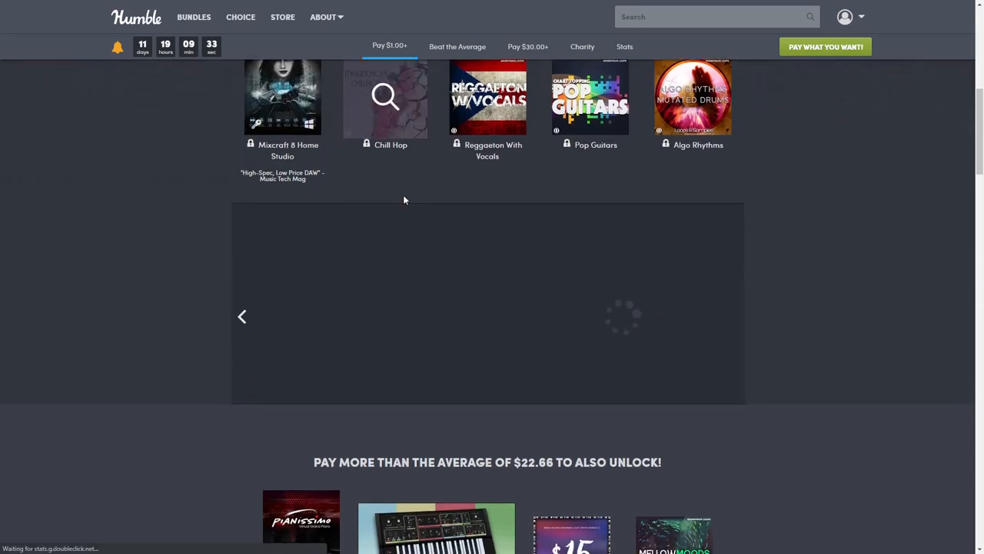
View and close Chill Hop's details, then expand Reggaeton With Vocals.
click(384, 97)
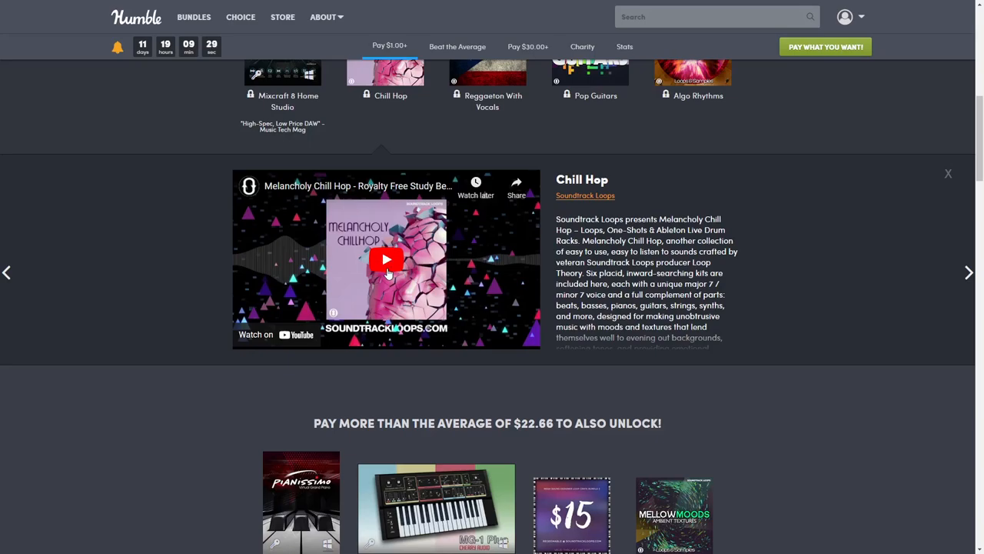
mouse_move(483, 252)
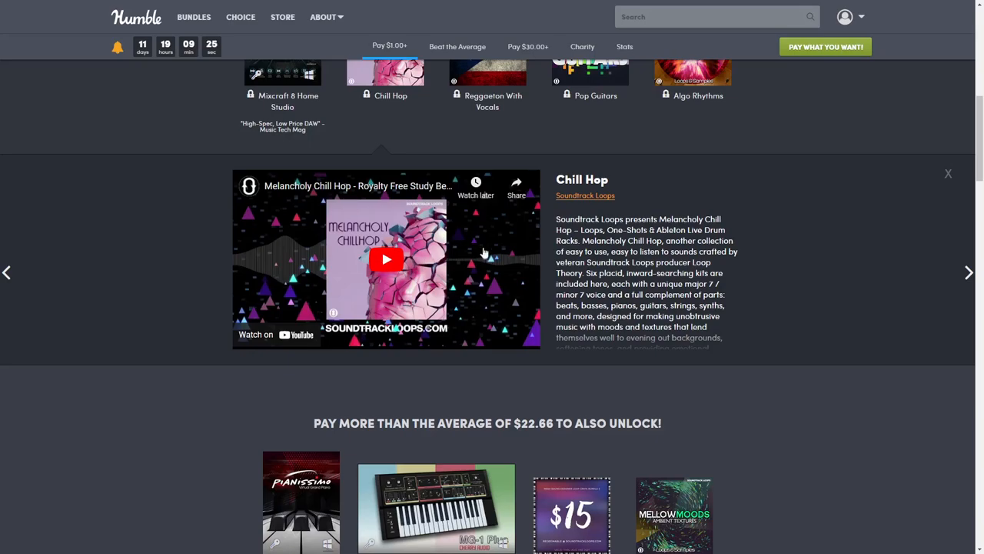
scroll(down, 3)
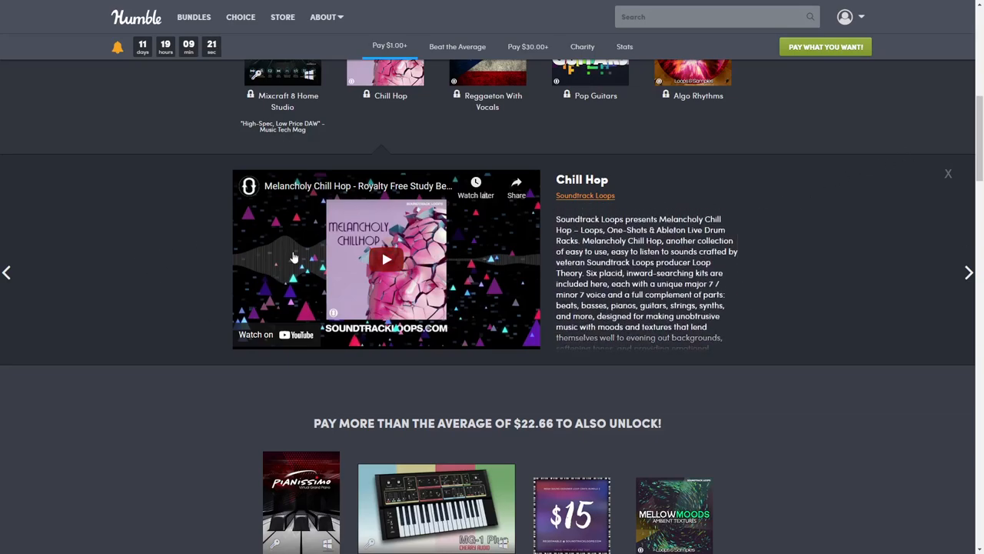
mouse_move(412, 209)
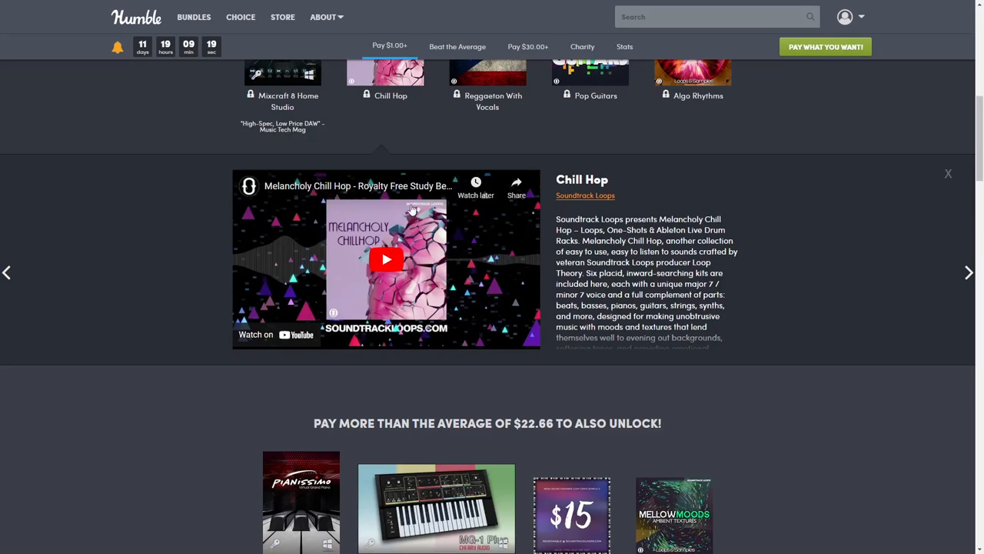
mouse_move(976, 174)
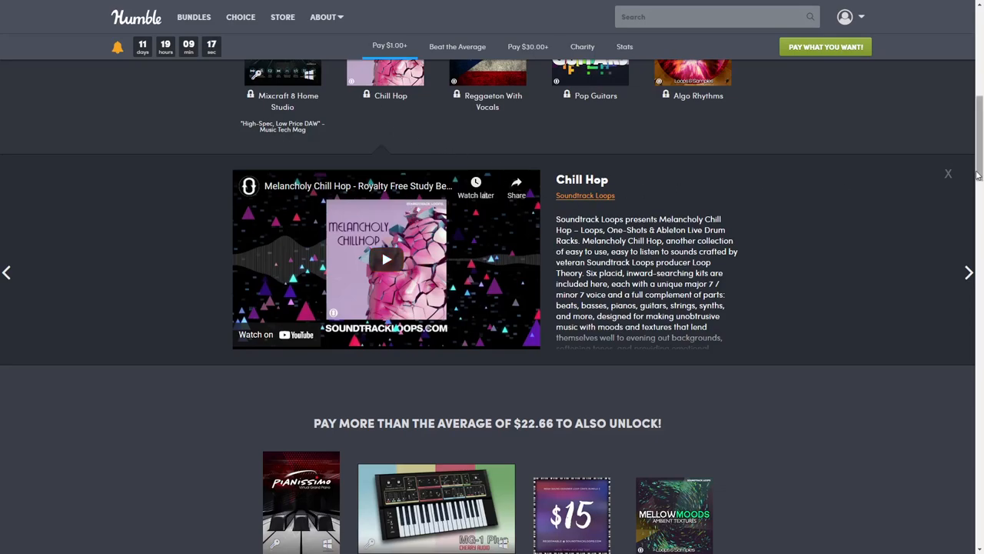
click(948, 172)
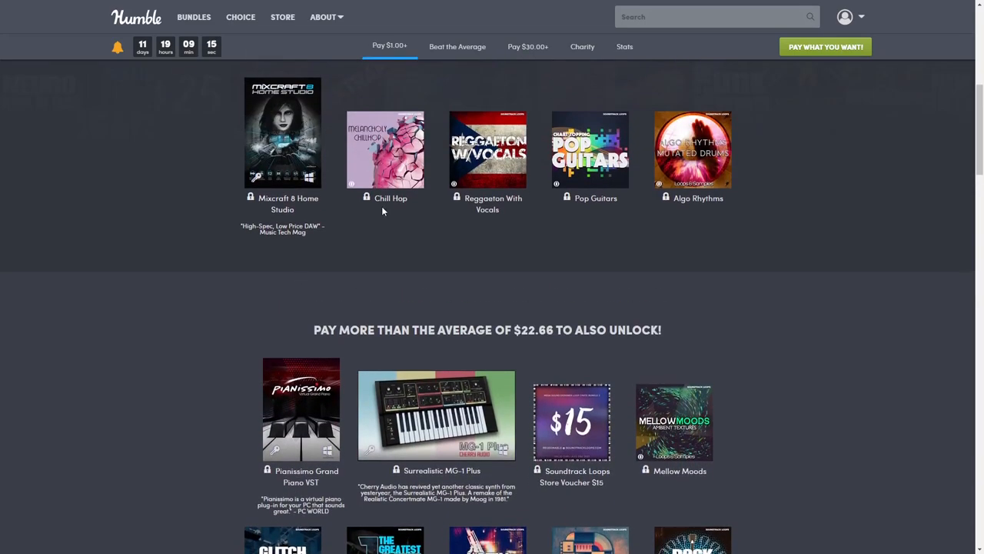
mouse_move(384, 251)
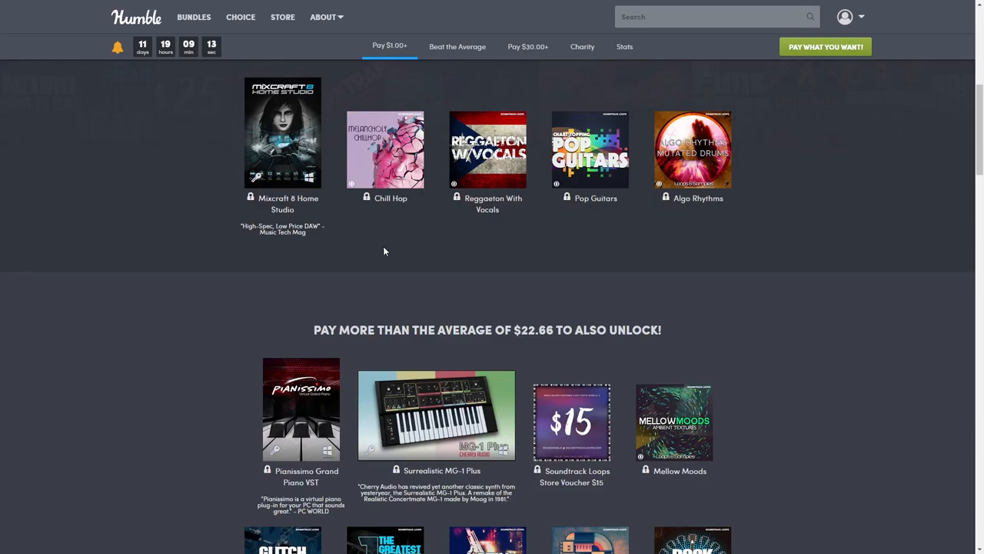
mouse_move(431, 275)
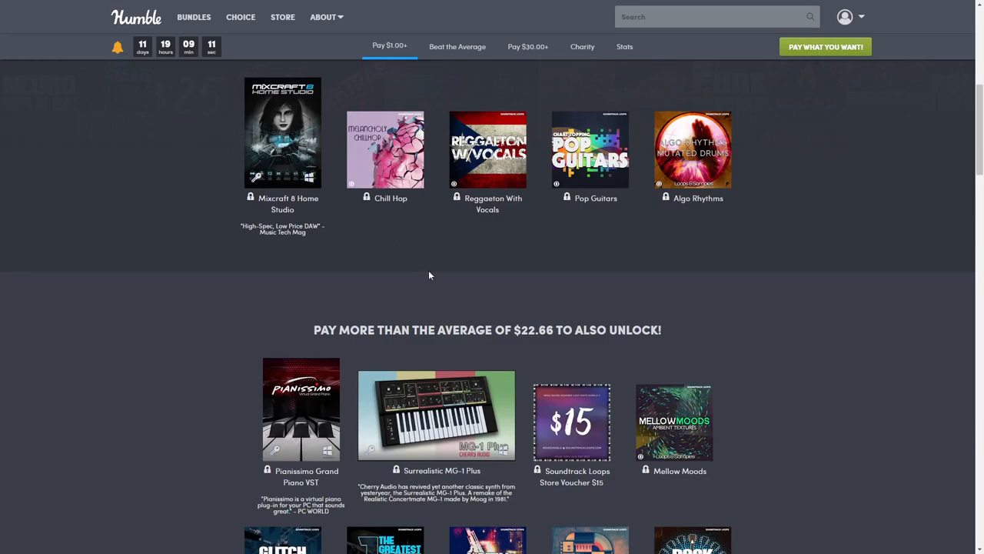
mouse_move(500, 226)
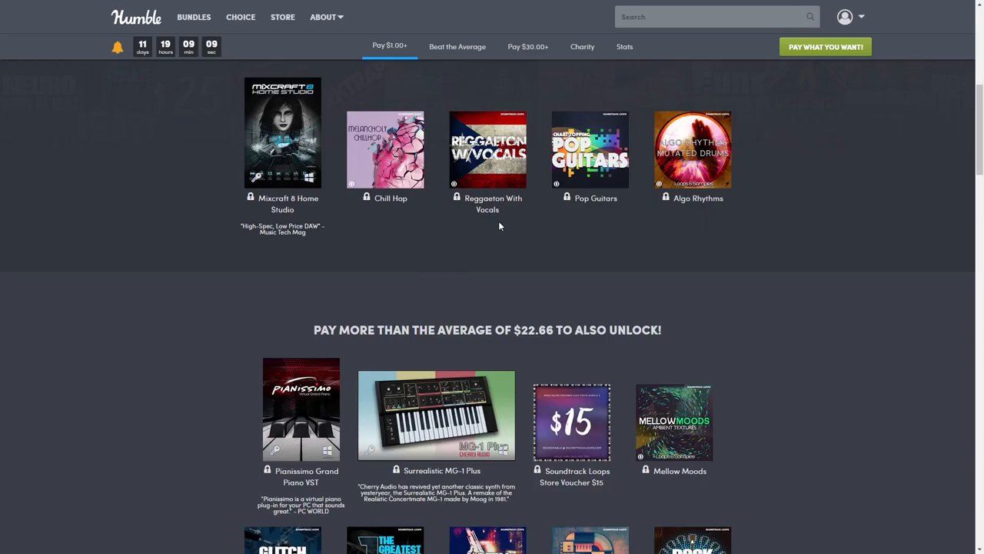
mouse_move(487, 151)
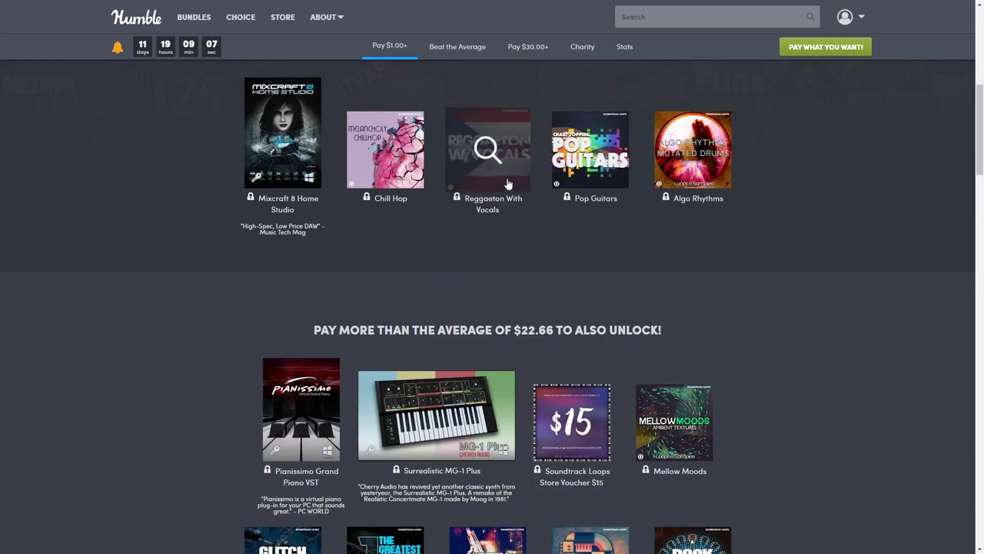
click(487, 149)
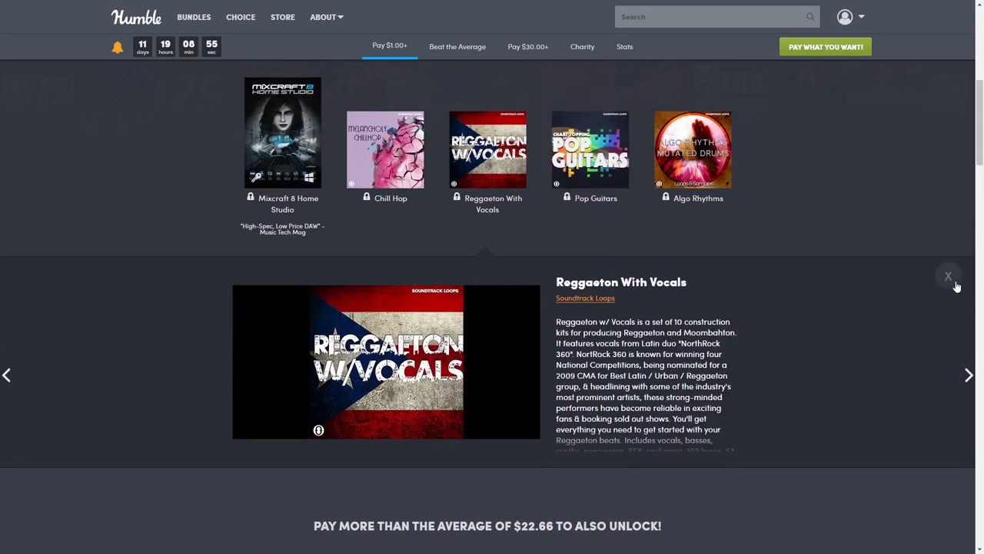
click(947, 275)
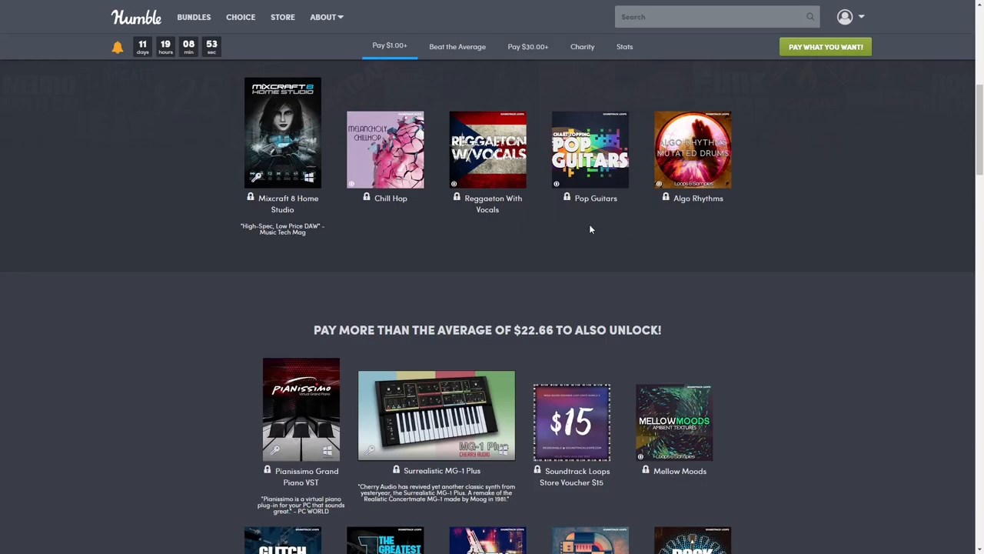
click(591, 149)
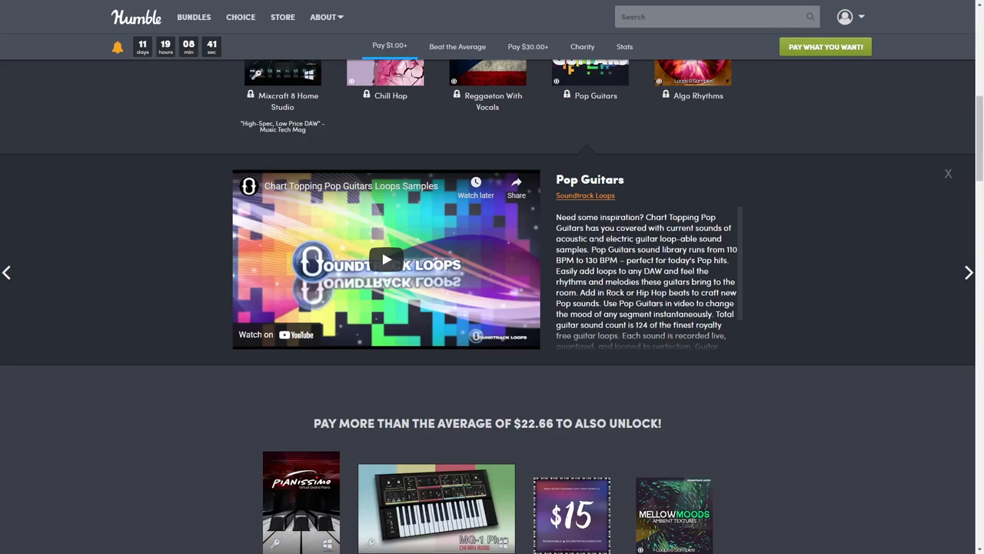
scroll(down, 3)
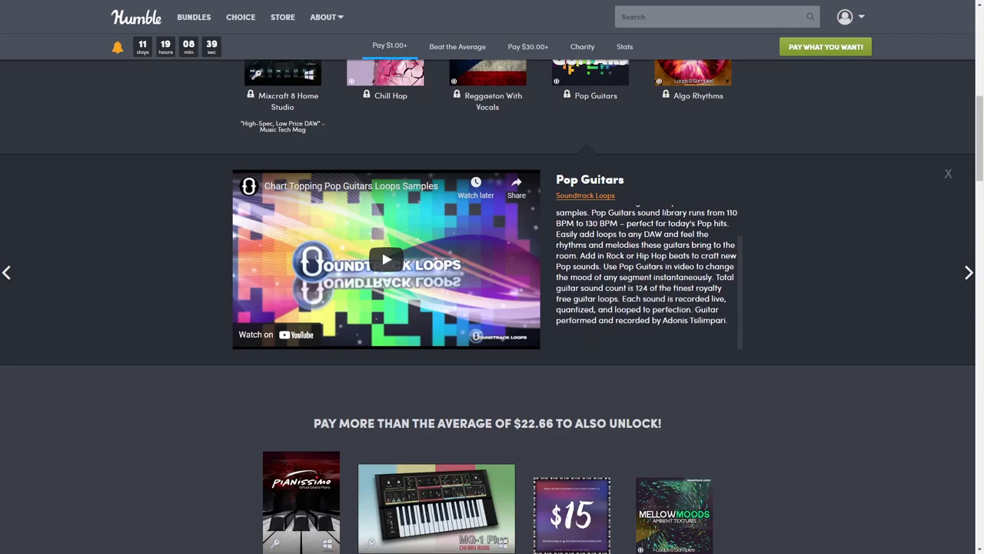
drag(635, 287, 711, 287)
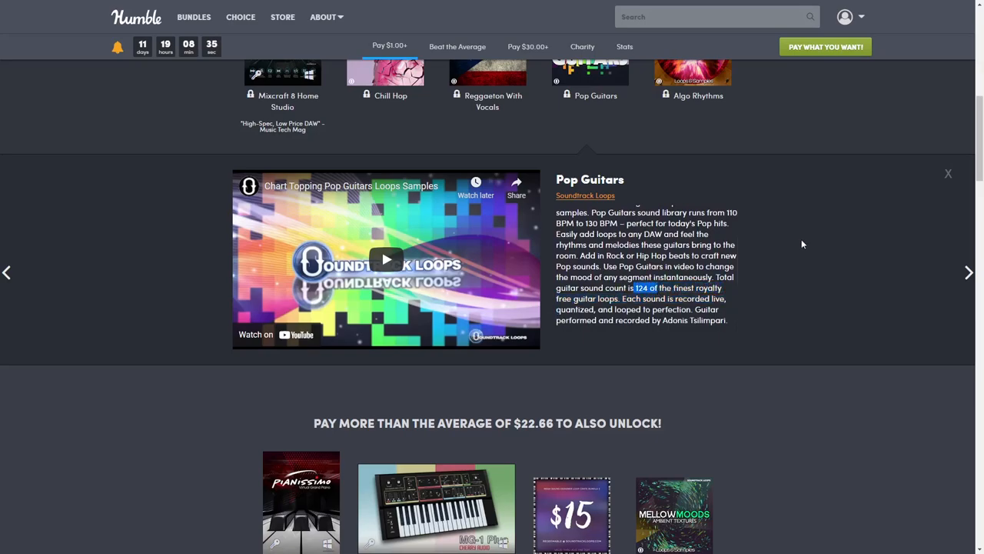
click(947, 173)
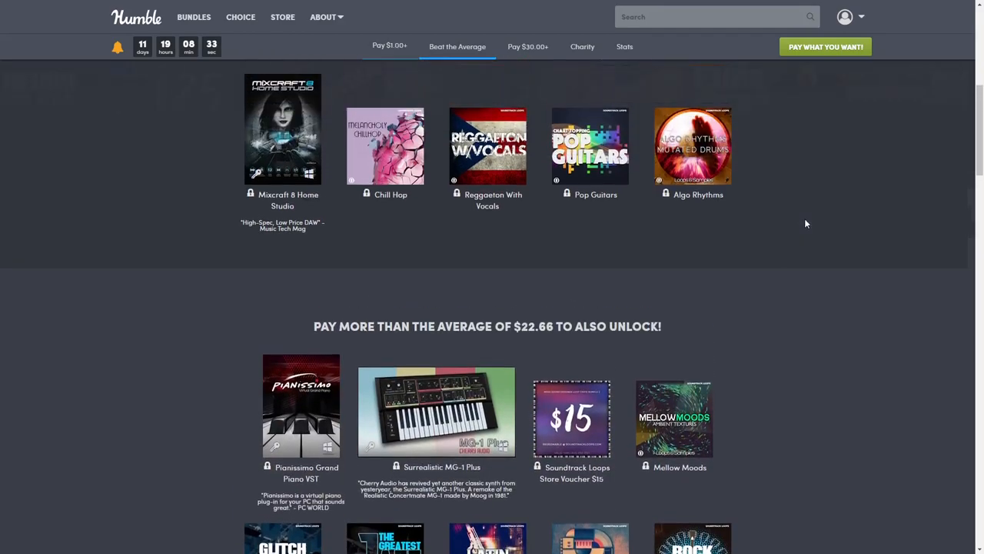
click(390, 46)
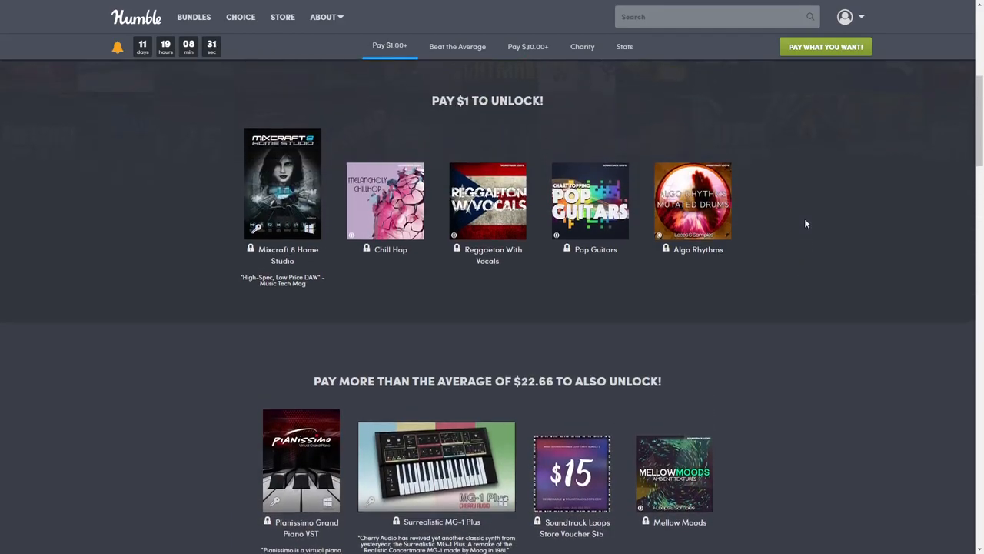
mouse_move(692, 201)
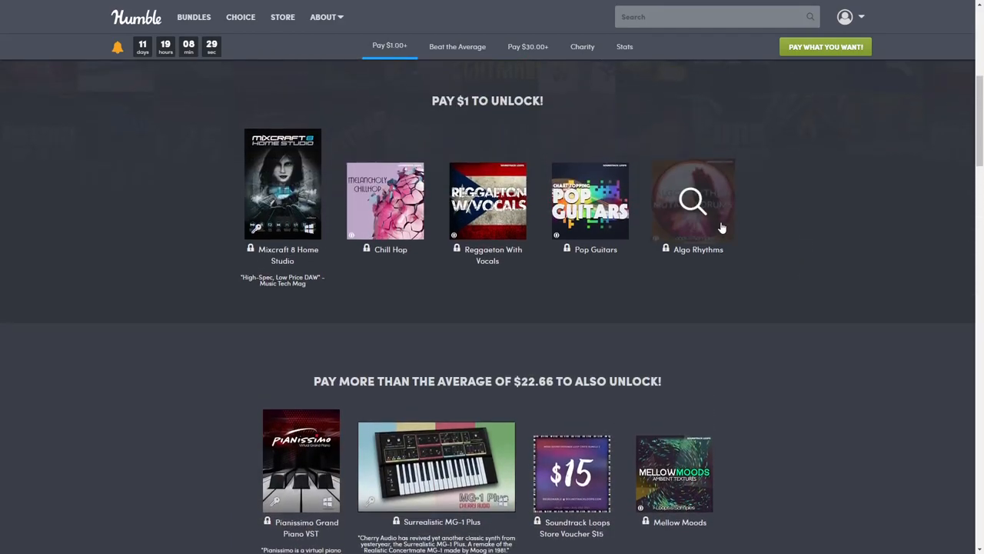
mouse_move(781, 226)
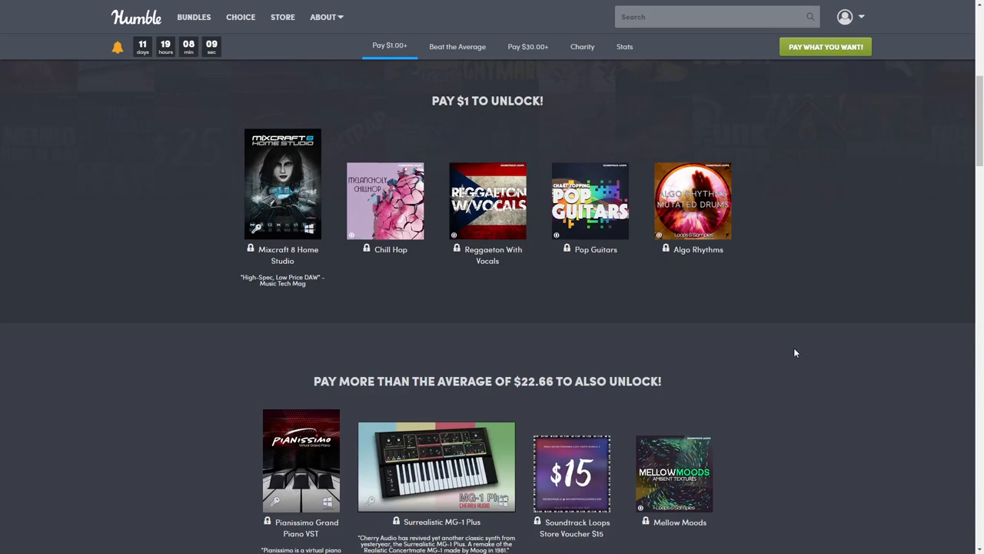
Scroll to the $22.66 beat-the-average tier showing Pianissimo Grand Piano VST through Rock Guitars.
scroll(down, 3)
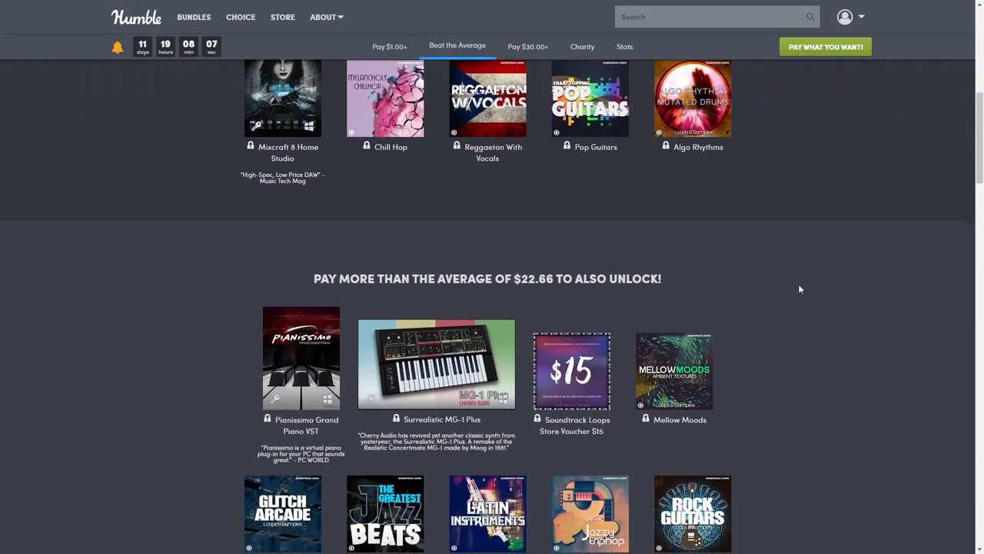
mouse_move(720, 248)
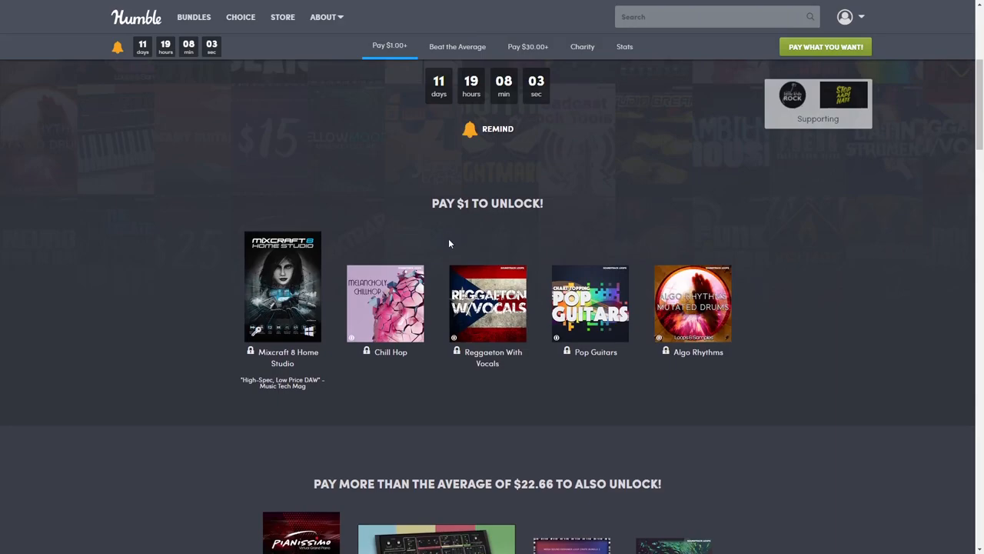
mouse_move(591, 304)
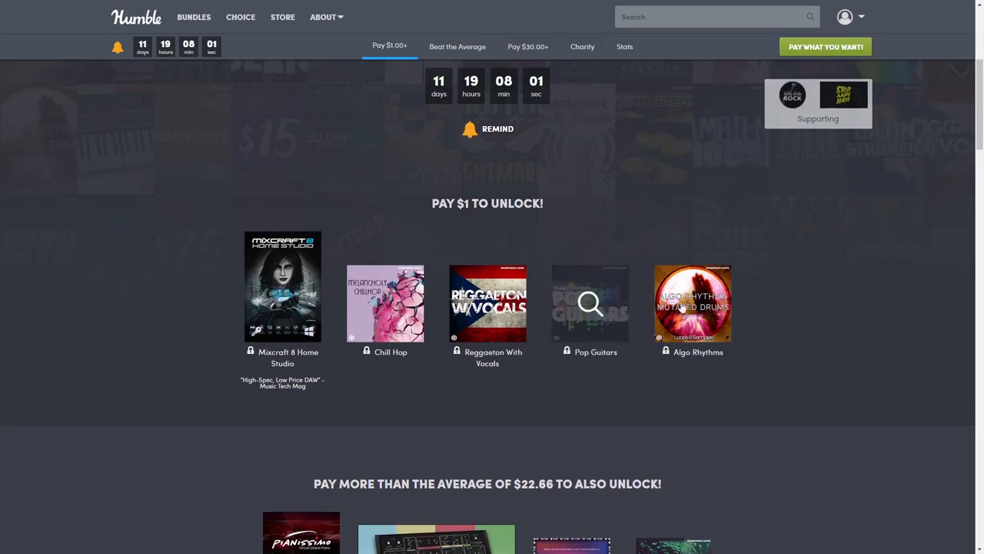
scroll(down, 3)
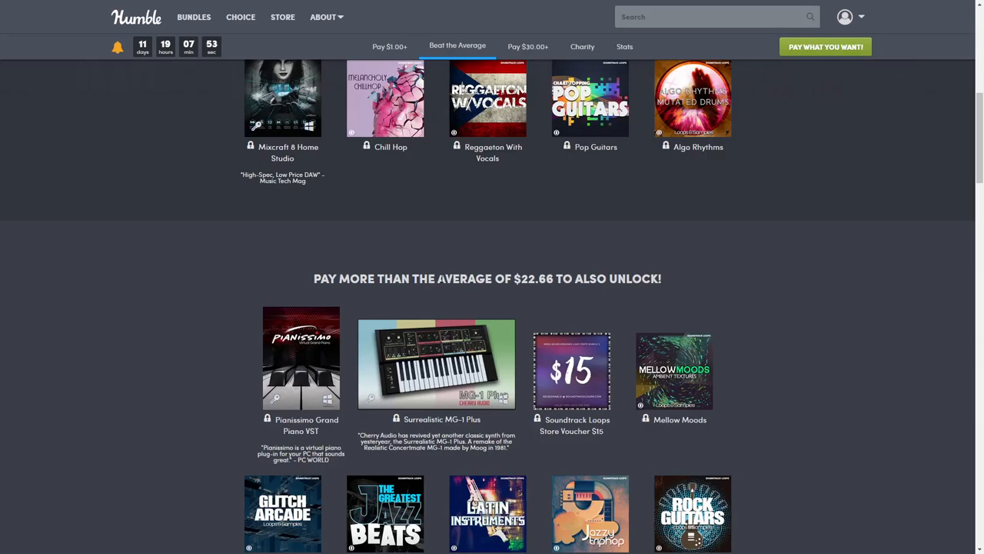
double_click(536, 279)
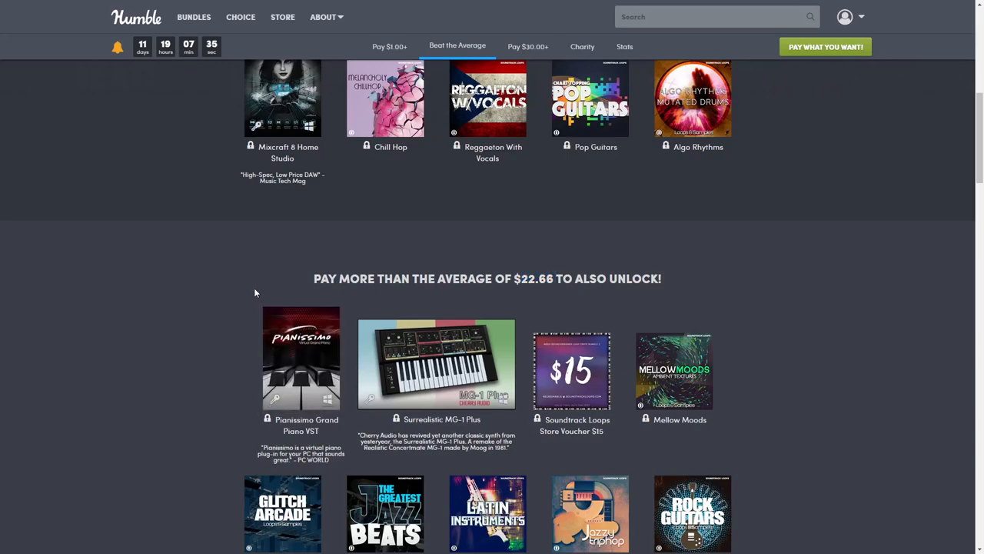
scroll(down, 3)
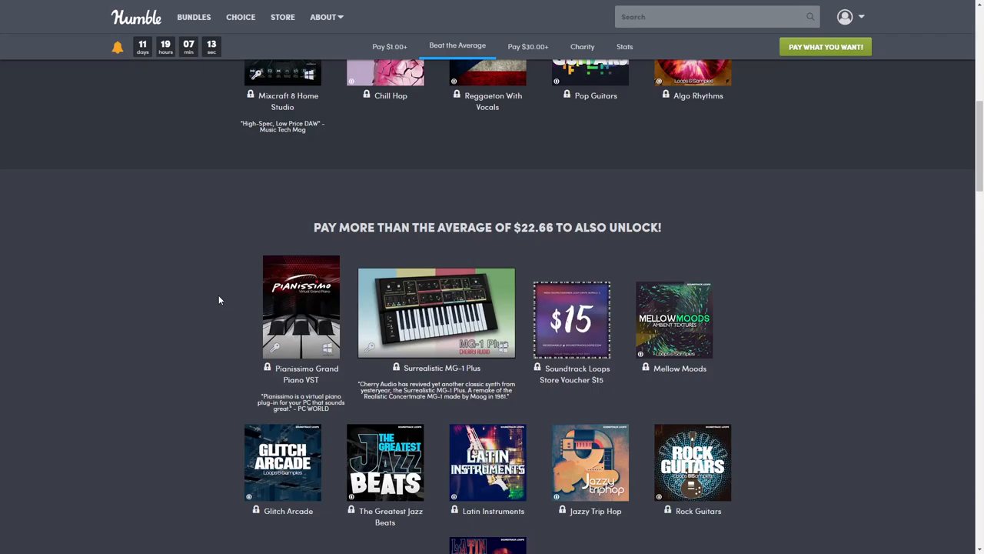
mouse_move(224, 299)
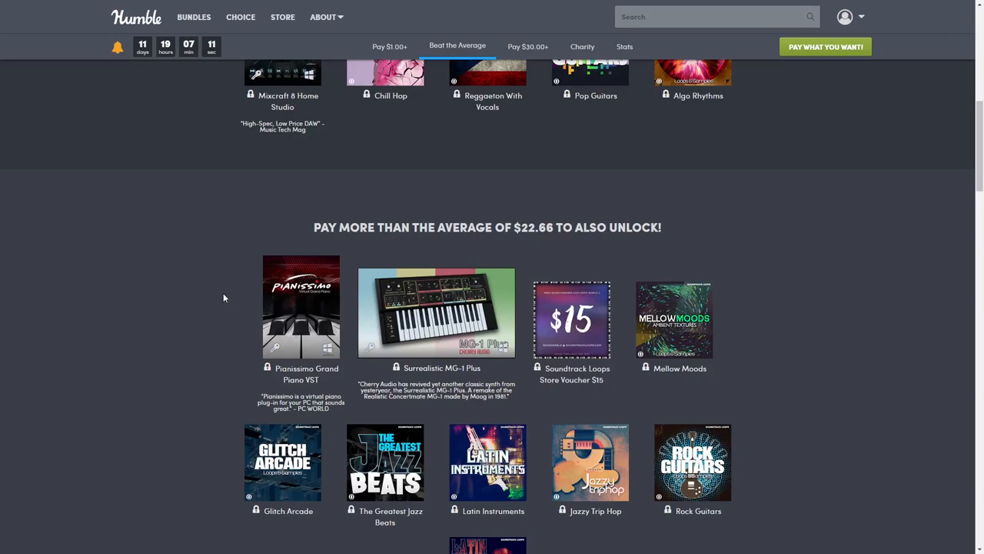
scroll(down, 3)
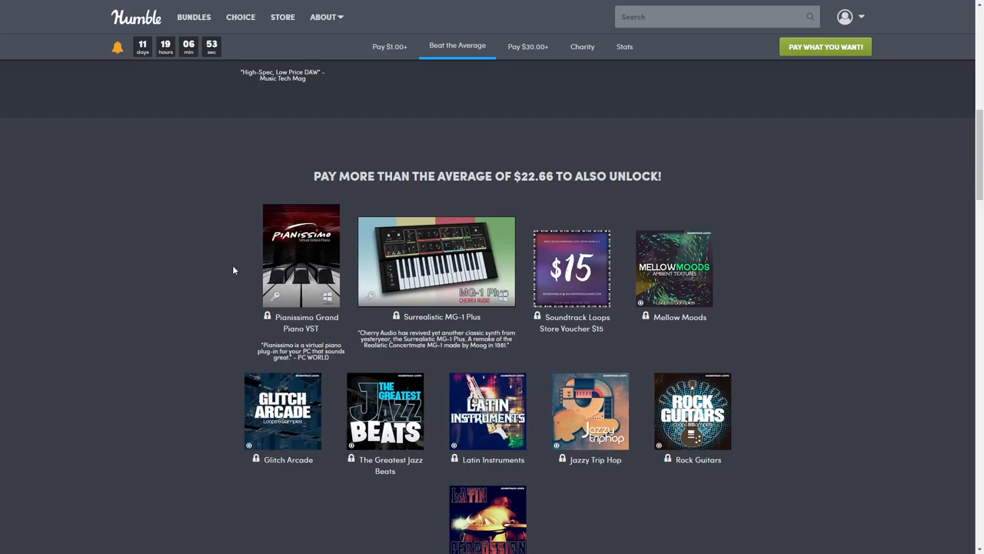
click(301, 256)
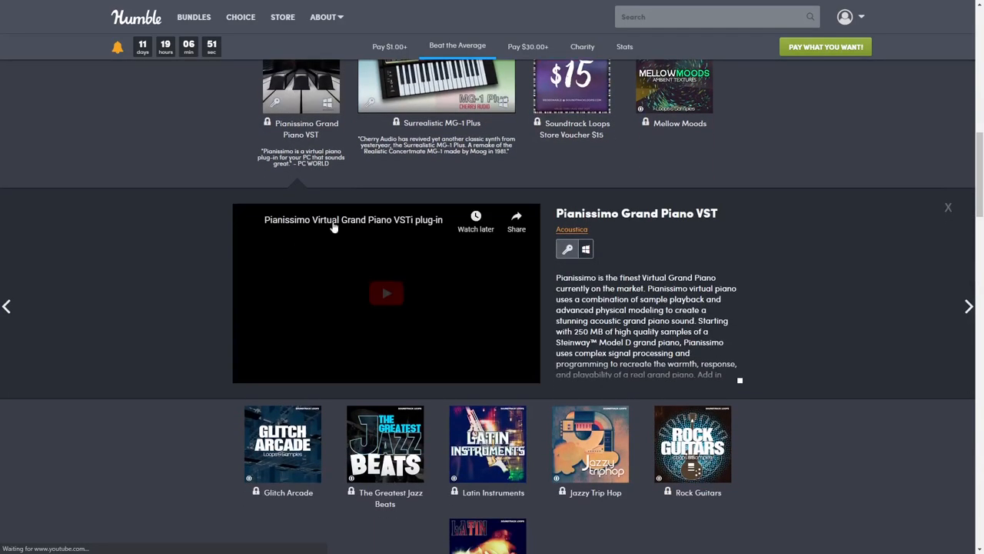
click(386, 292)
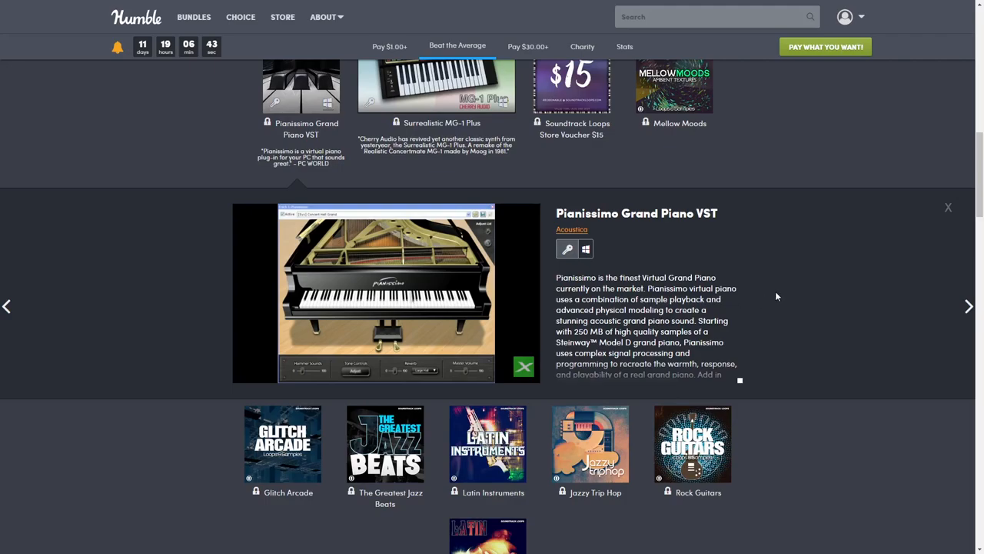
click(947, 207)
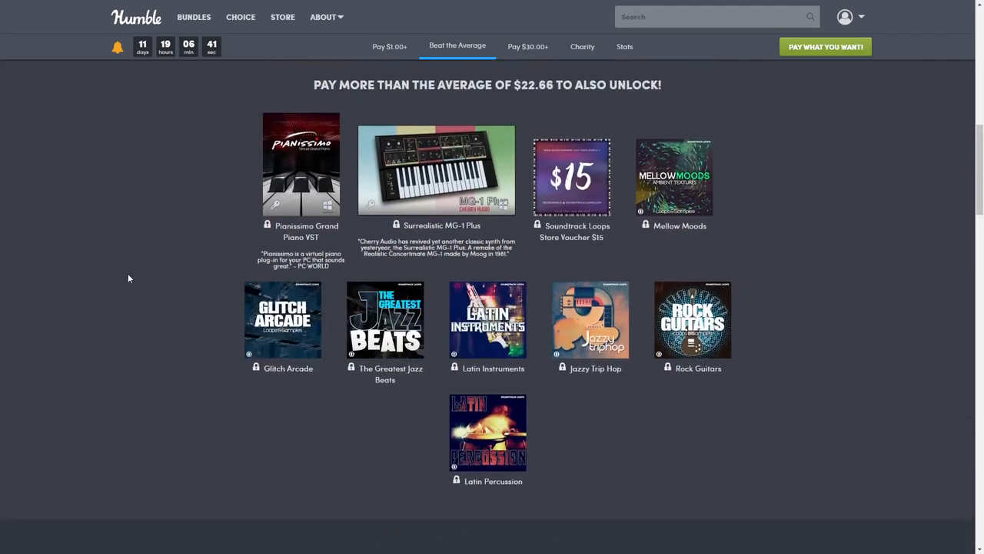
mouse_move(243, 221)
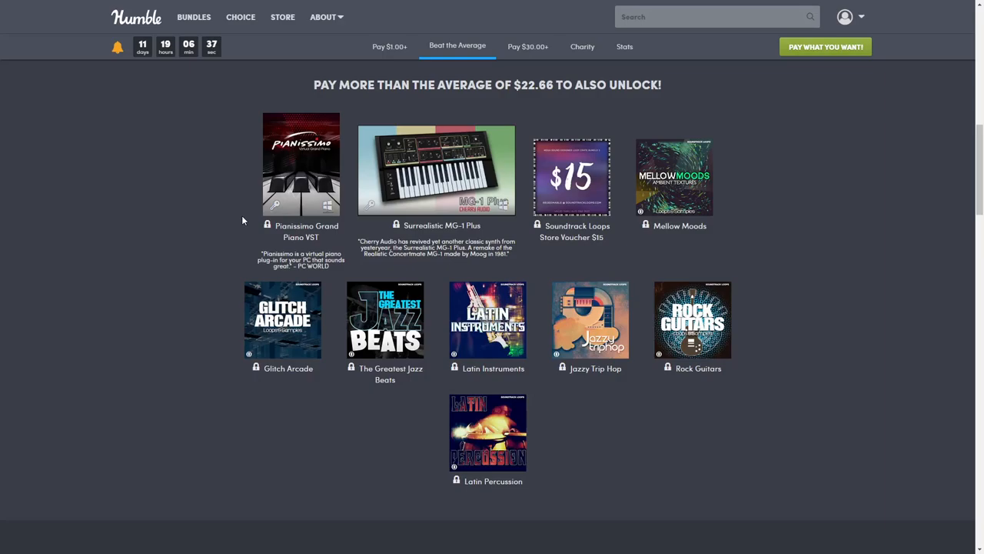
mouse_move(436, 169)
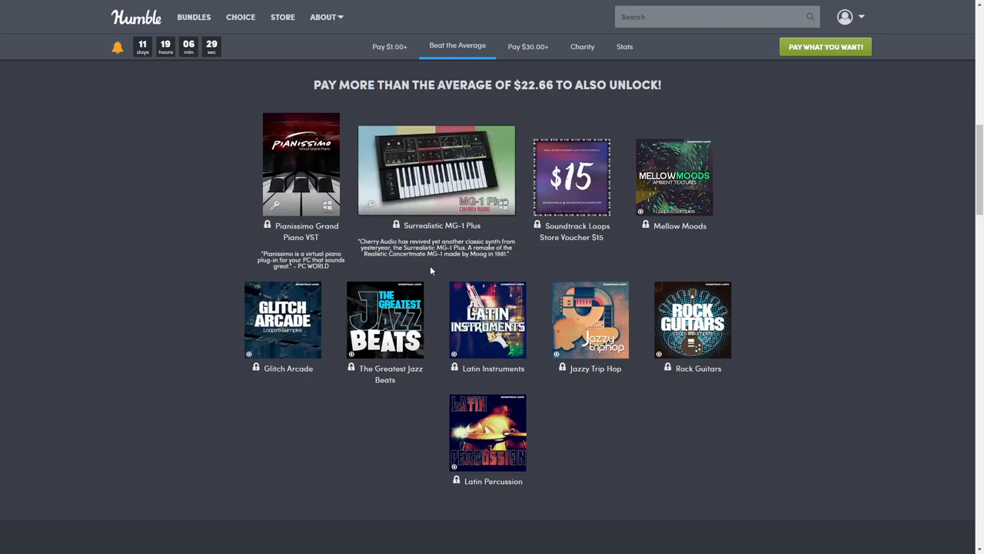
mouse_move(434, 169)
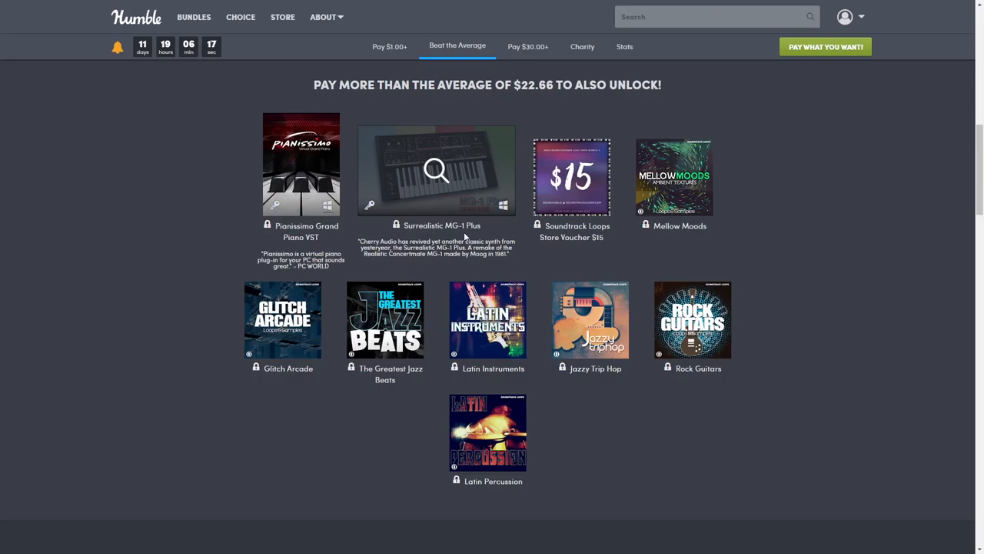
click(436, 171)
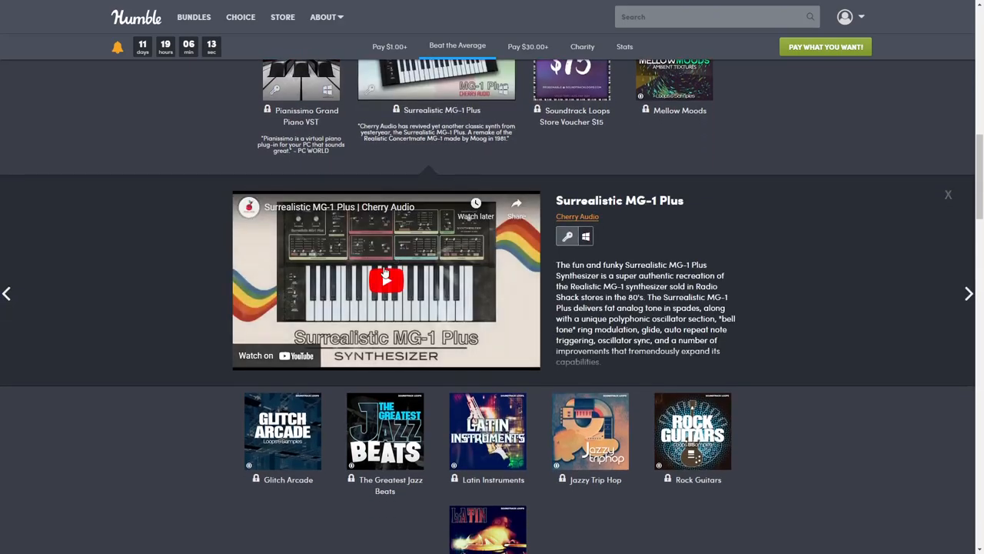
click(386, 280)
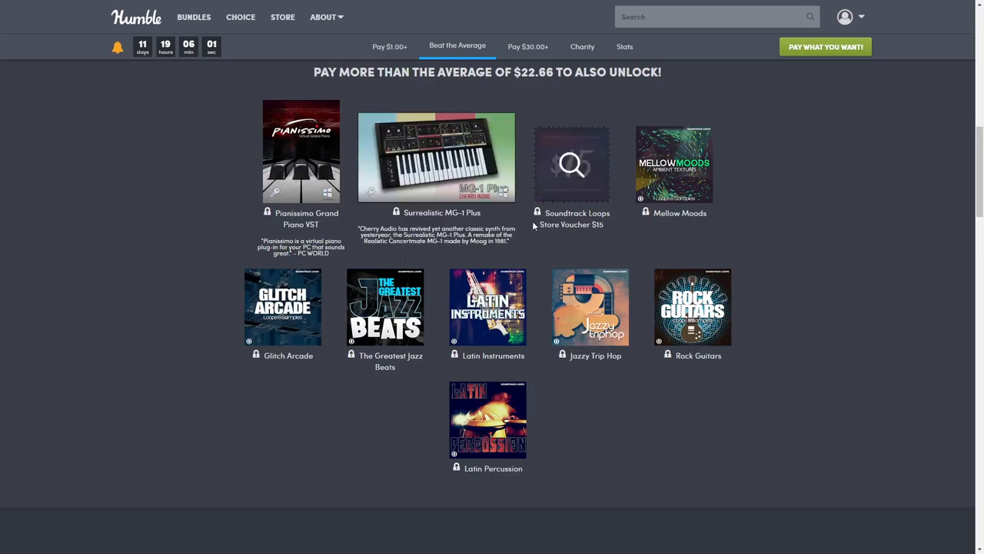
click(432, 157)
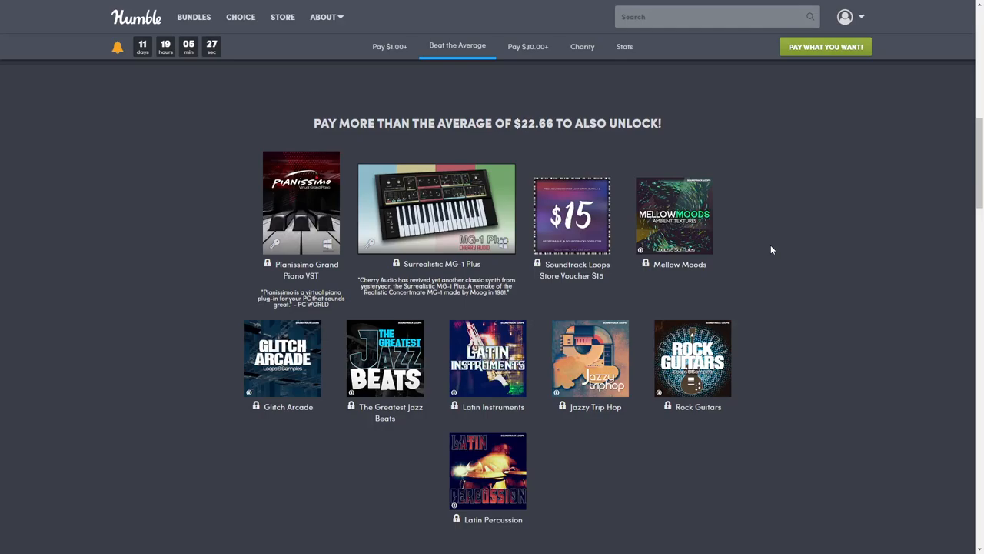
mouse_move(461, 209)
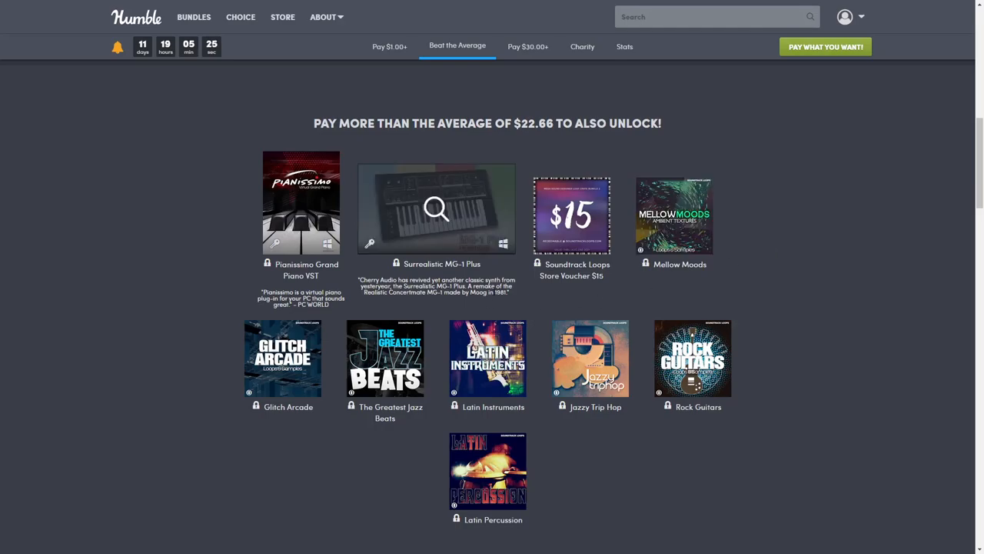
View the Soundtrack Loops Store Voucher, then play Mellow Moods' preview video and close it.
click(572, 216)
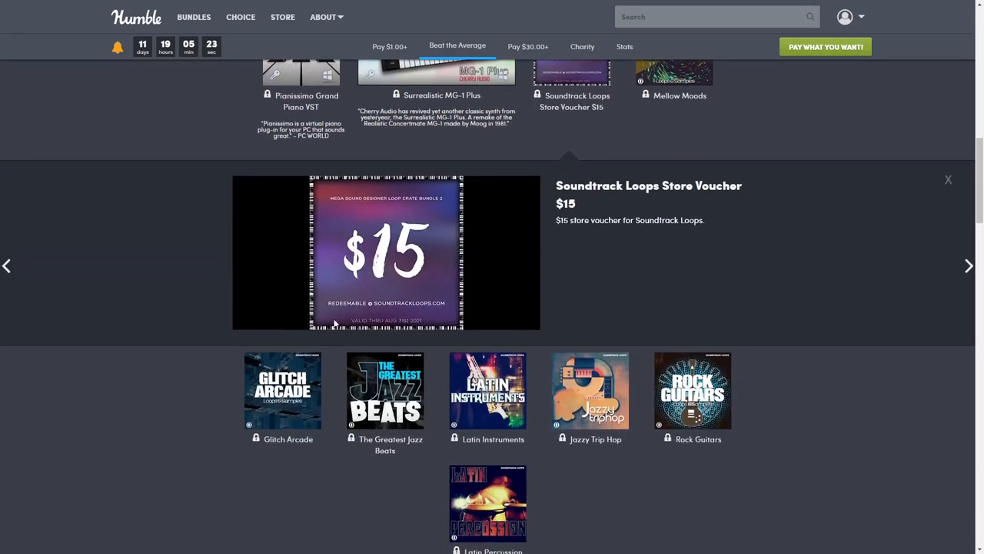
mouse_move(468, 304)
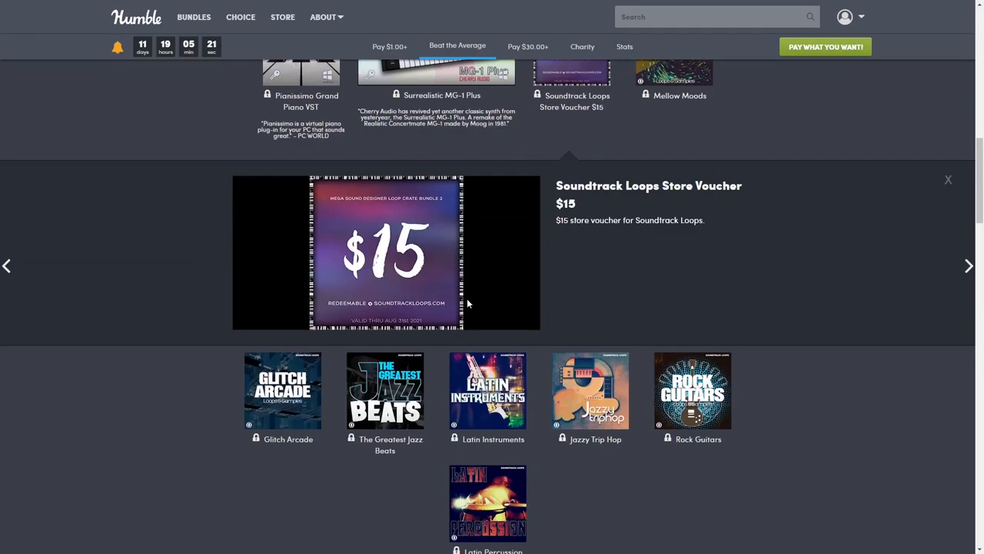
mouse_move(606, 234)
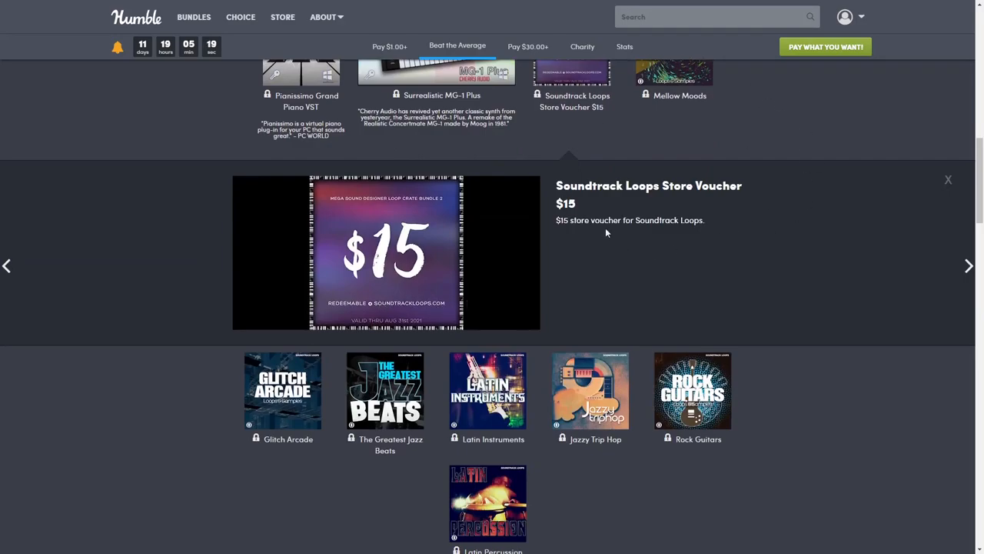
mouse_move(852, 276)
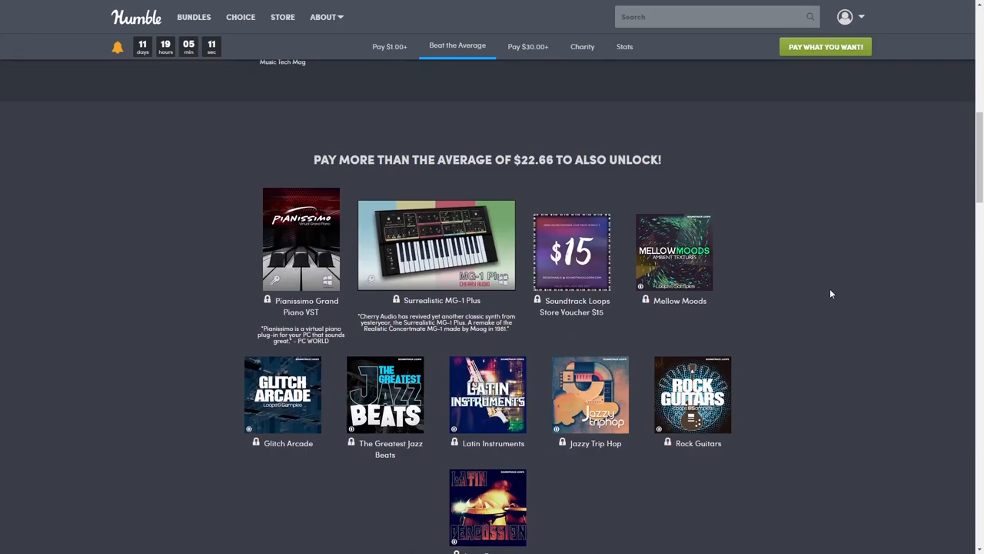
mouse_move(752, 274)
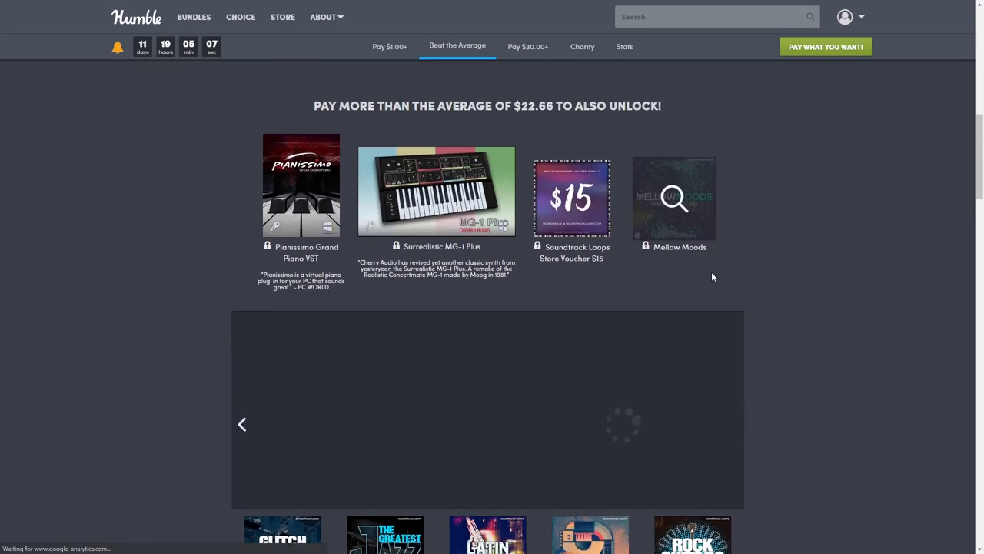
click(677, 198)
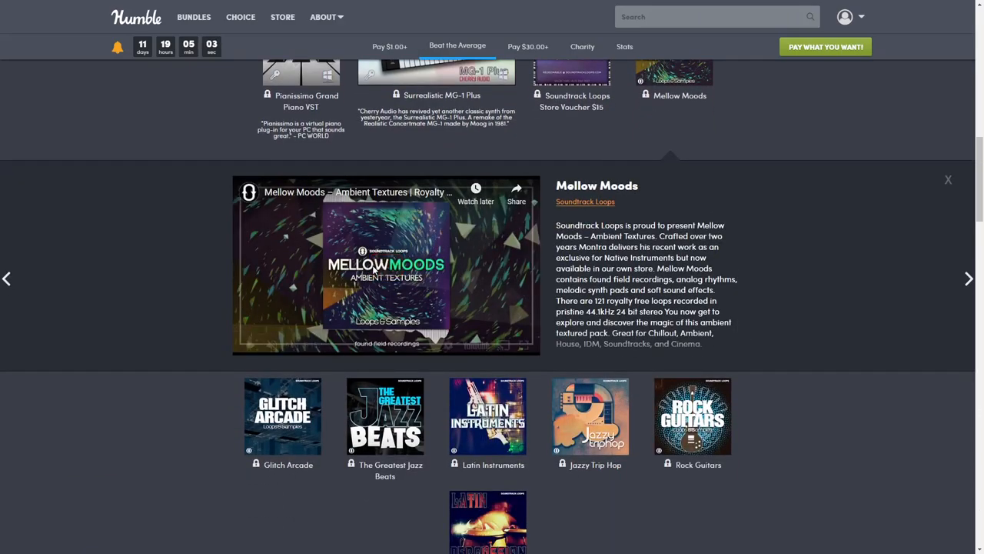
click(386, 269)
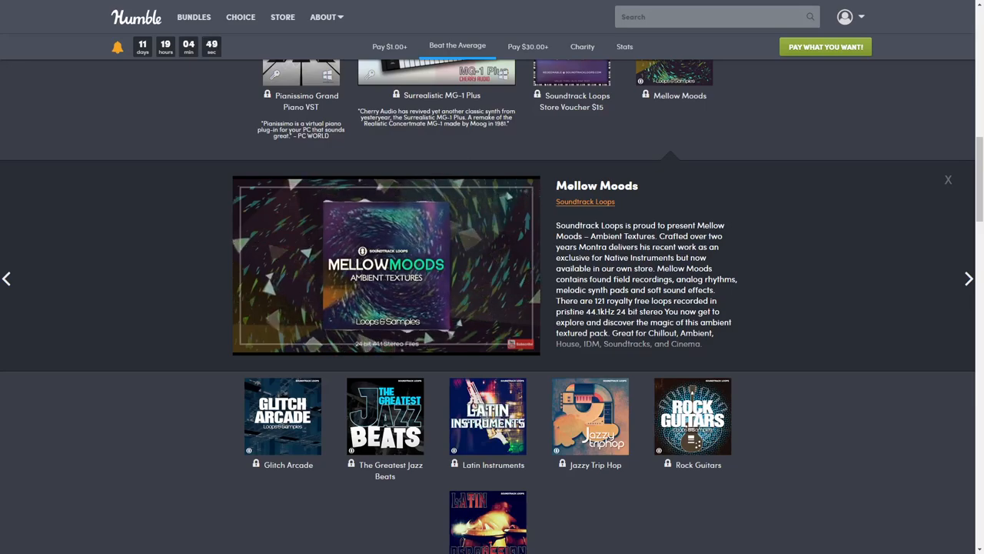
click(386, 264)
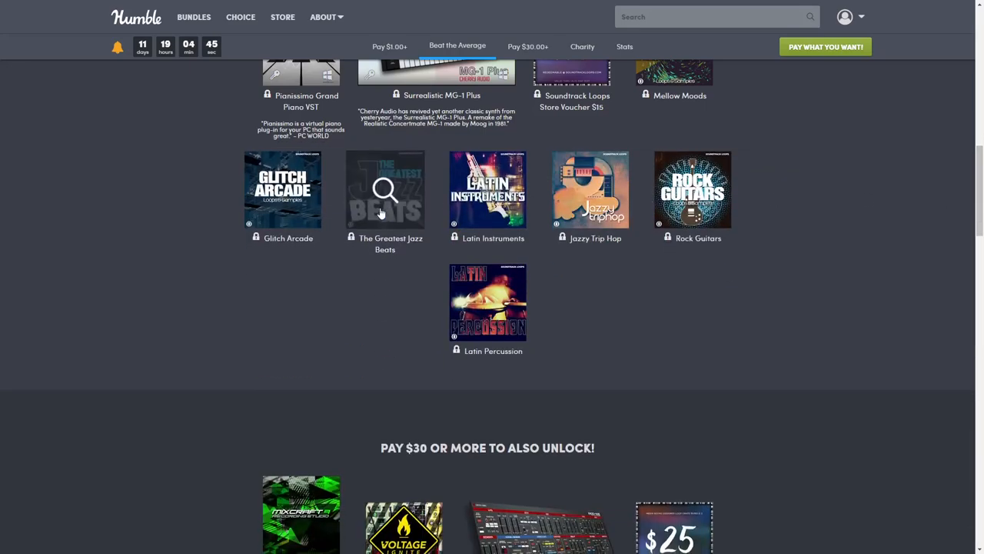
mouse_move(286, 263)
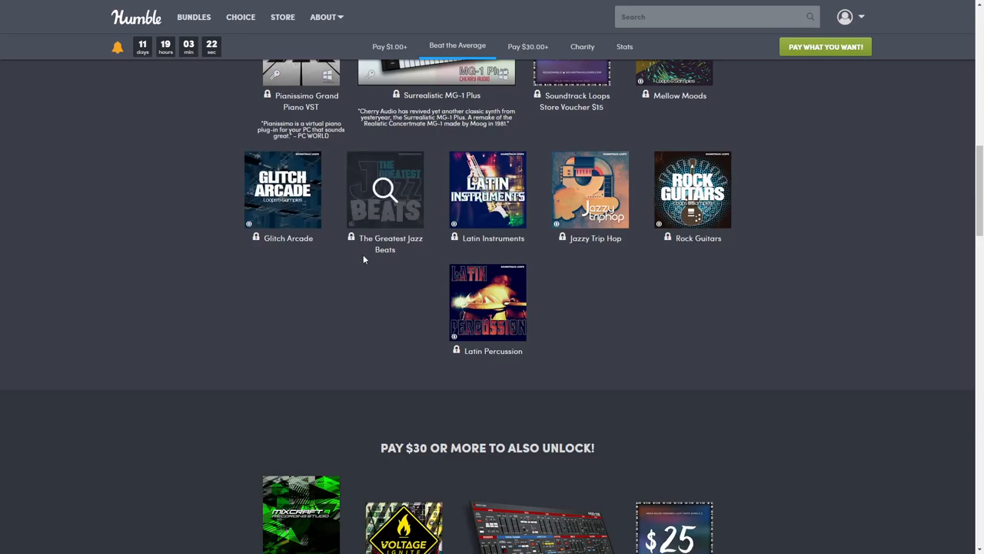
mouse_move(395, 274)
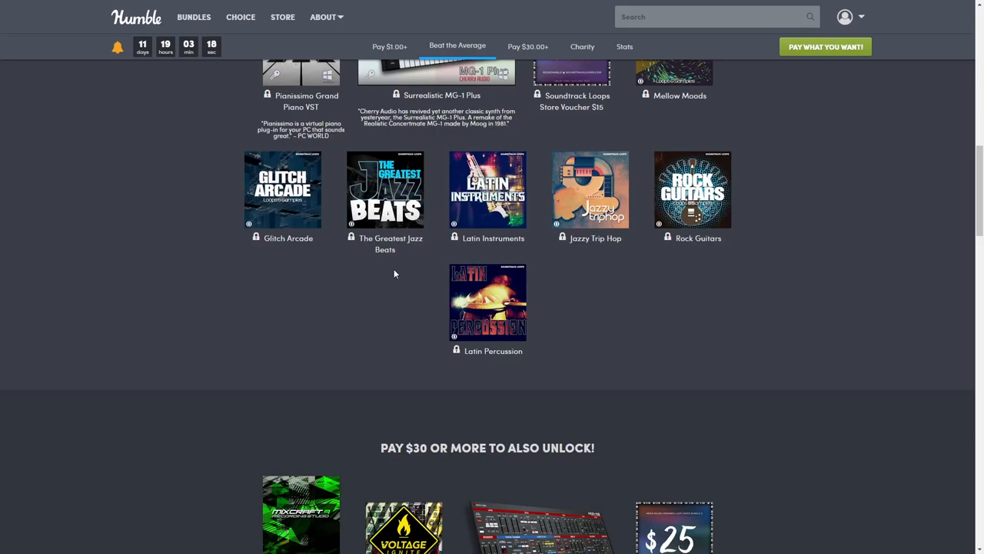
mouse_move(498, 253)
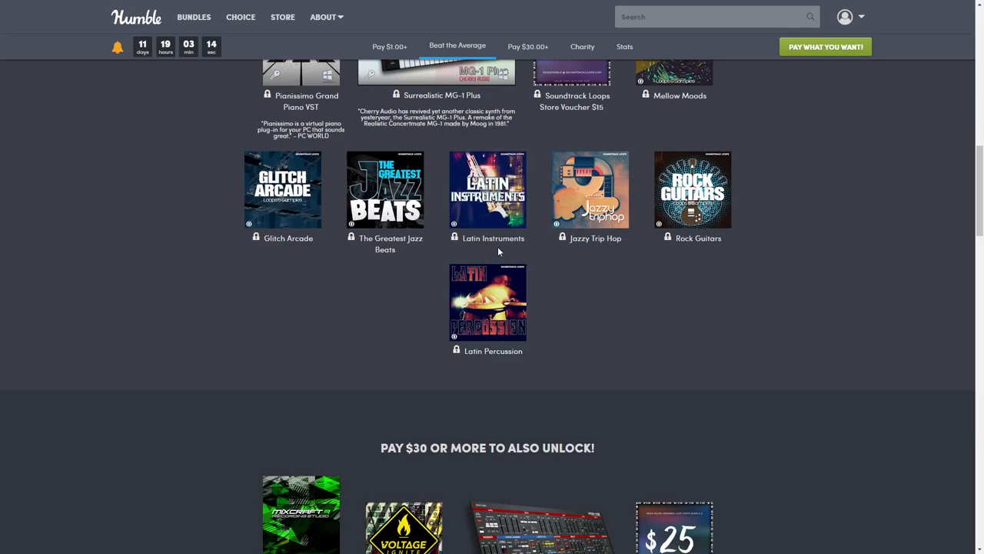
mouse_move(588, 259)
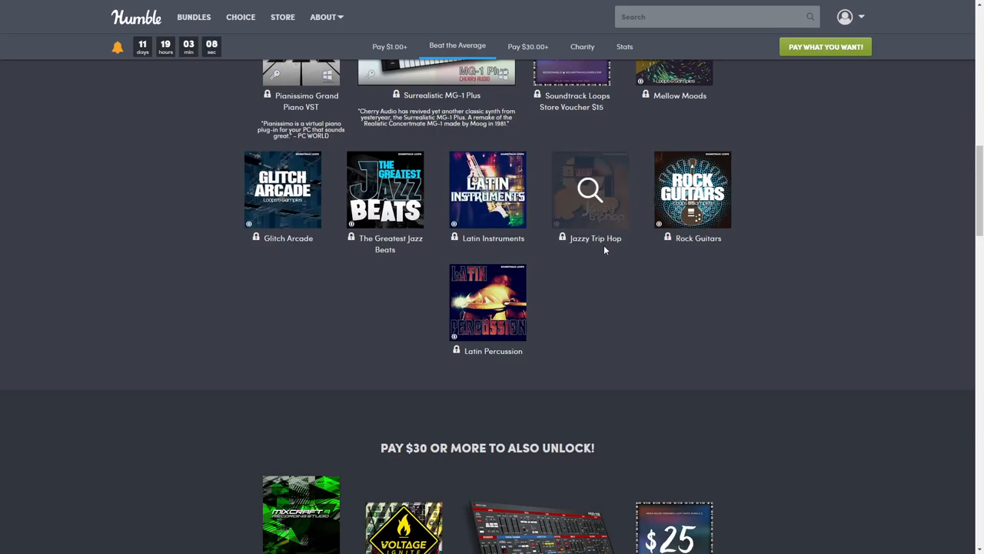
mouse_move(700, 253)
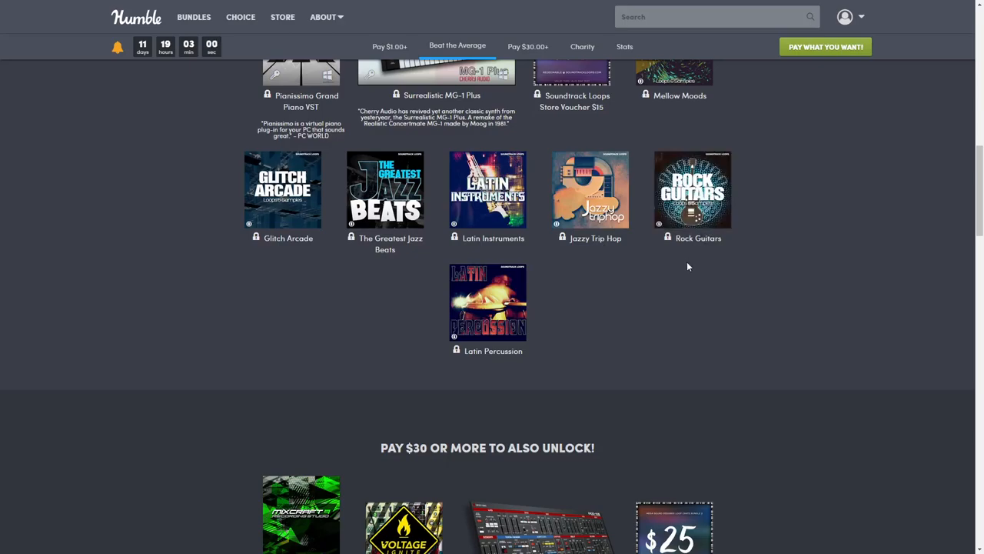
mouse_move(674, 258)
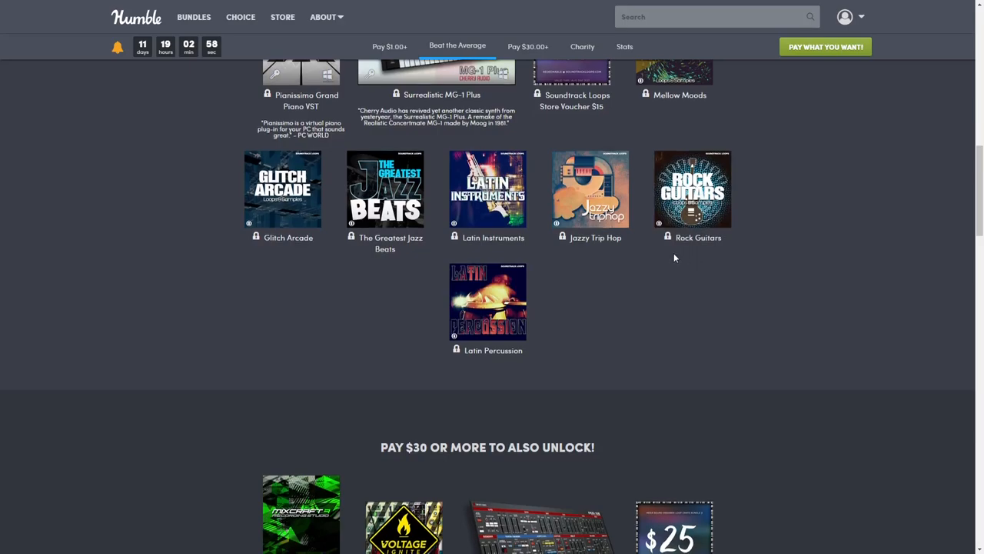
Scroll back up to the $22.66 tier heading and its items.
scroll(down, 3)
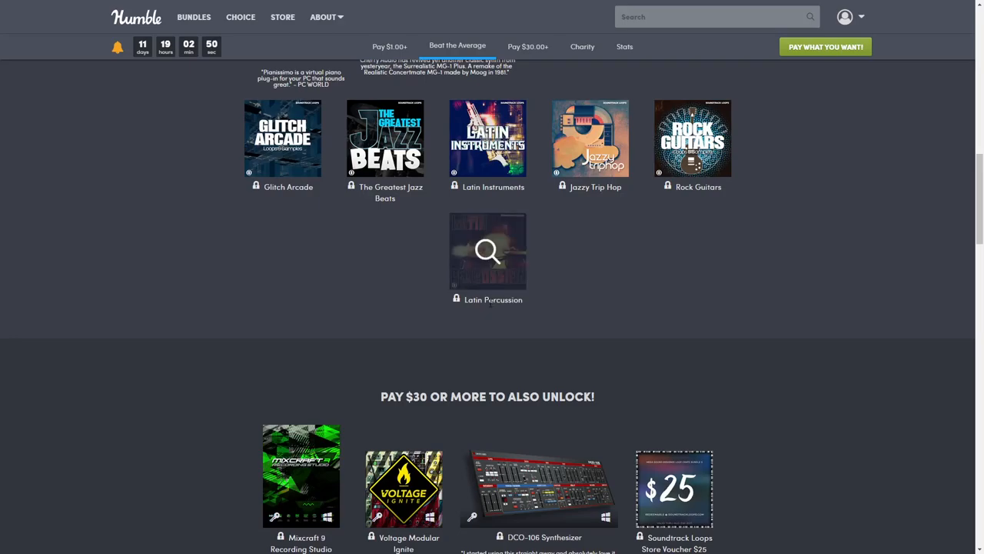
scroll(up, 3)
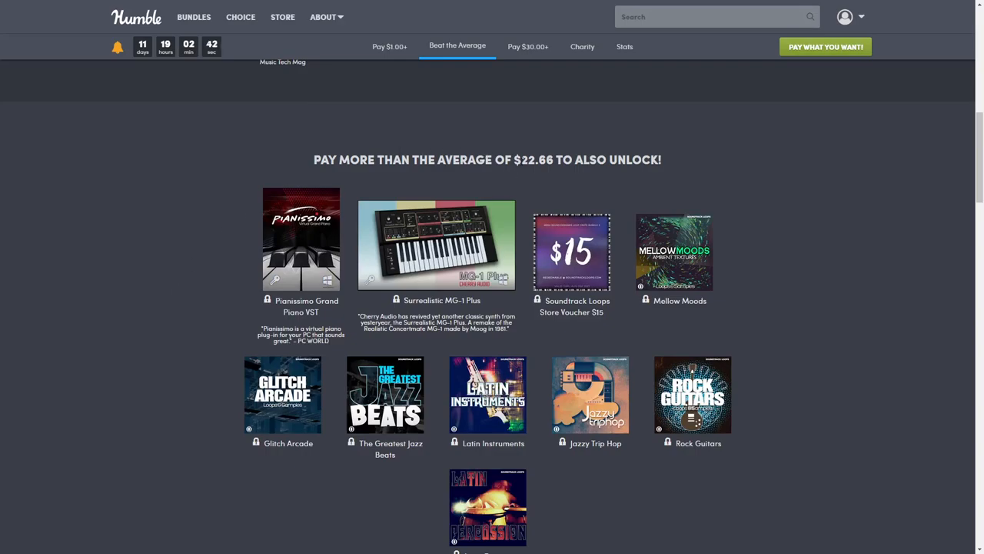
mouse_move(791, 187)
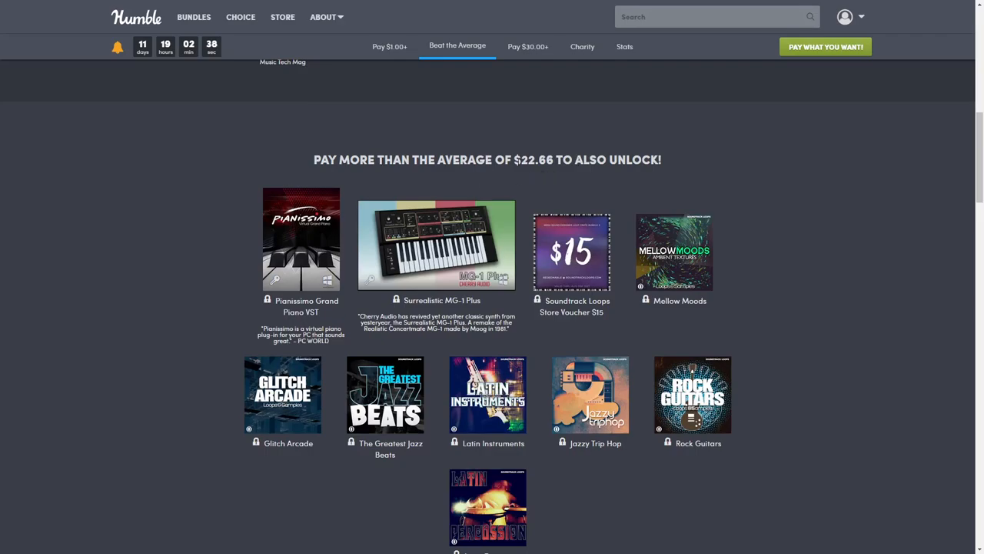
Scroll down to the Pay $30 or more tier starting with Mixcraft 9 Recording Studio.
scroll(down, 3)
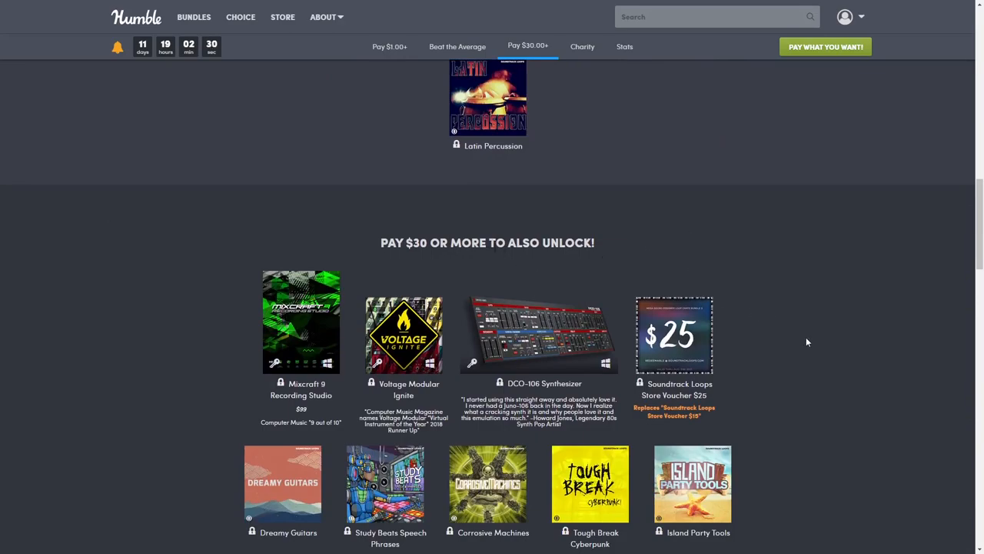
scroll(down, 3)
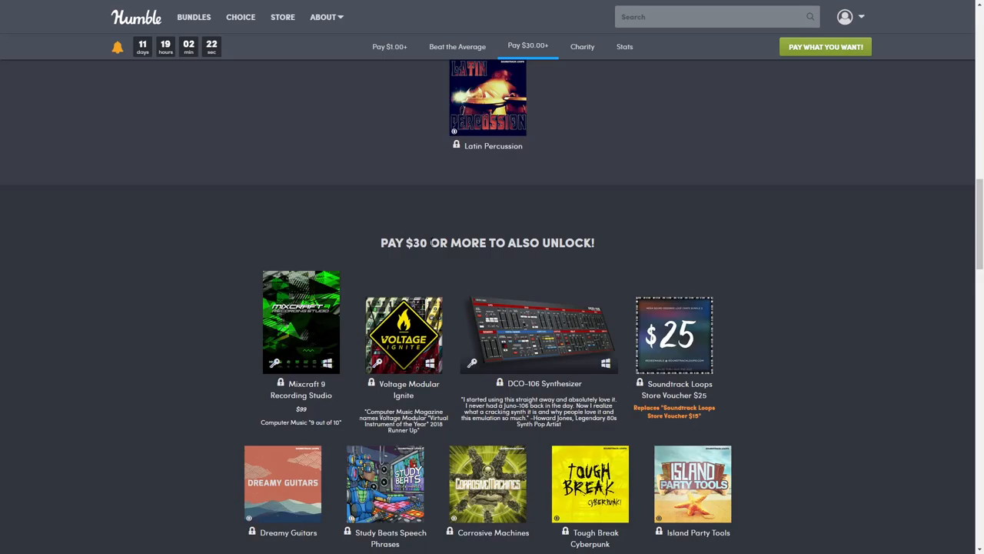
scroll(down, 3)
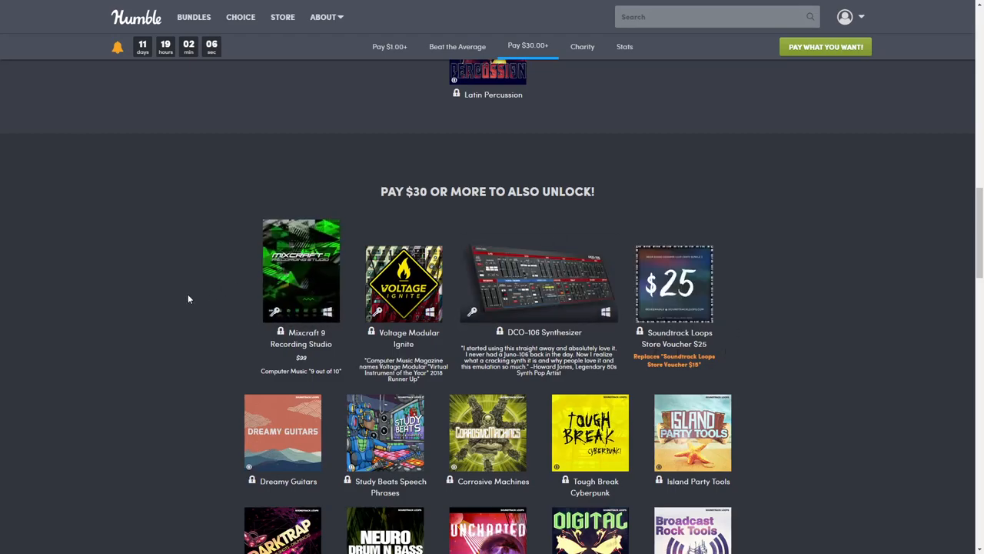
mouse_move(705, 311)
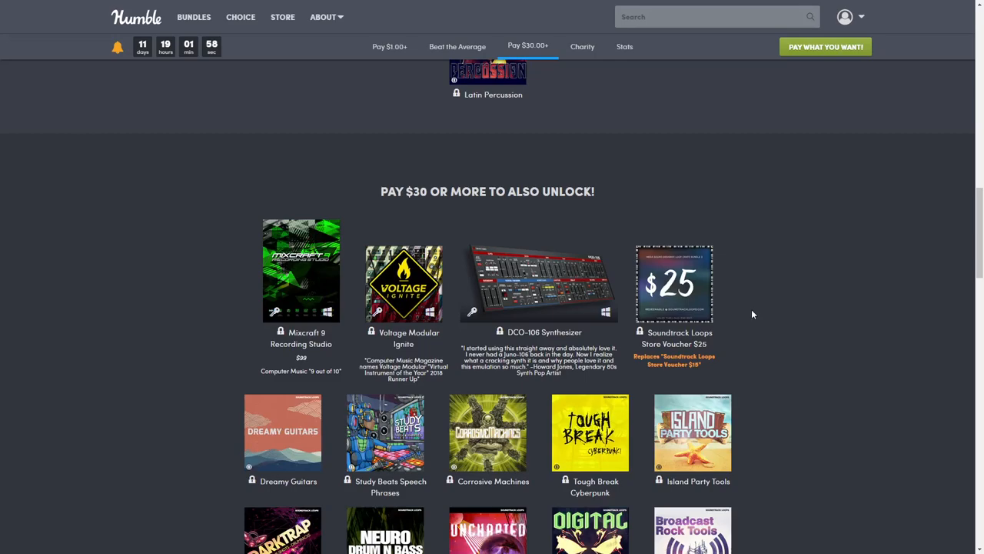
mouse_move(283, 278)
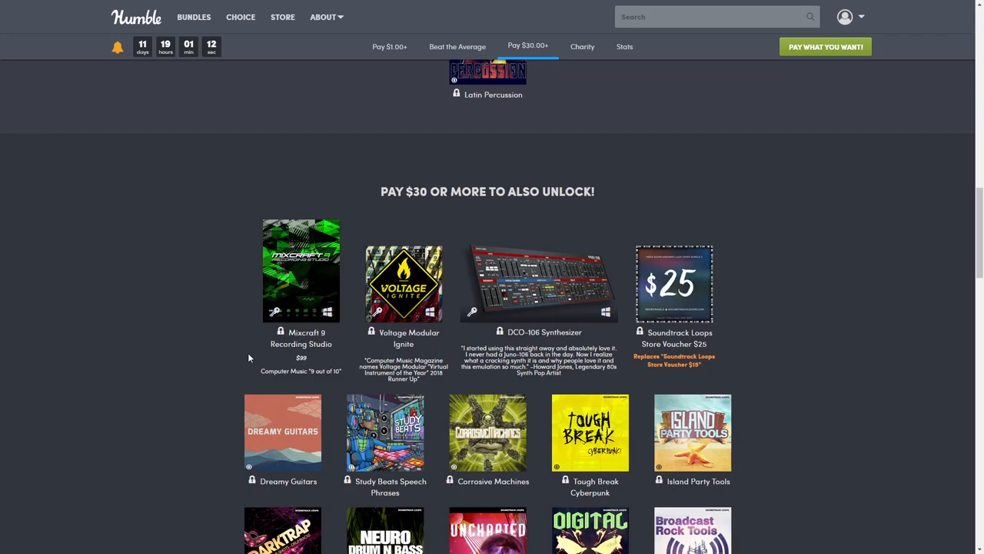
scroll(down, 3)
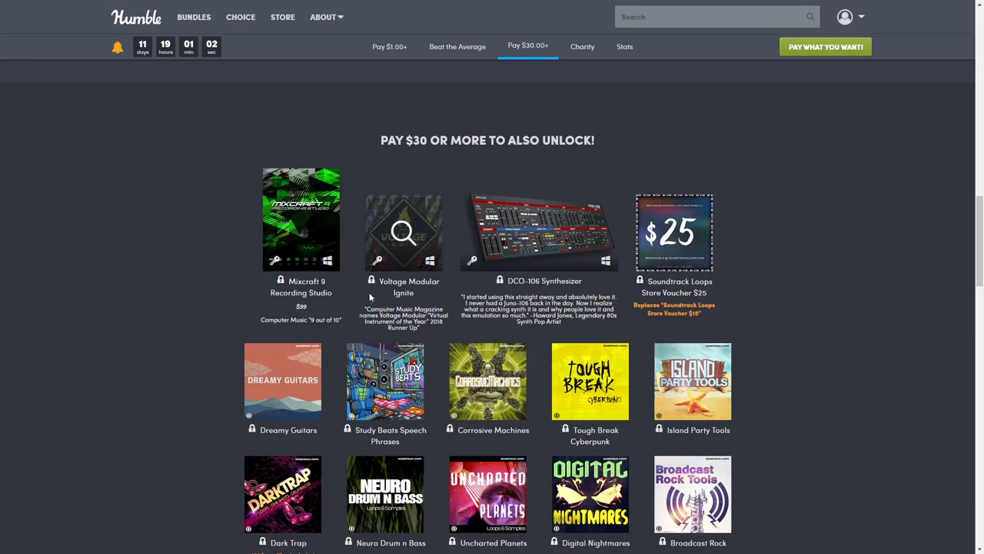
click(403, 232)
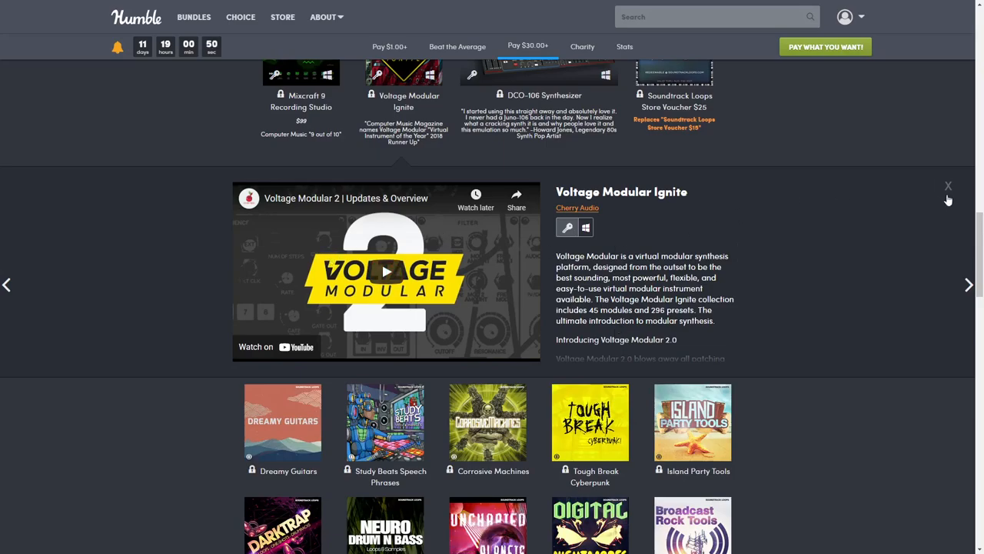
click(947, 188)
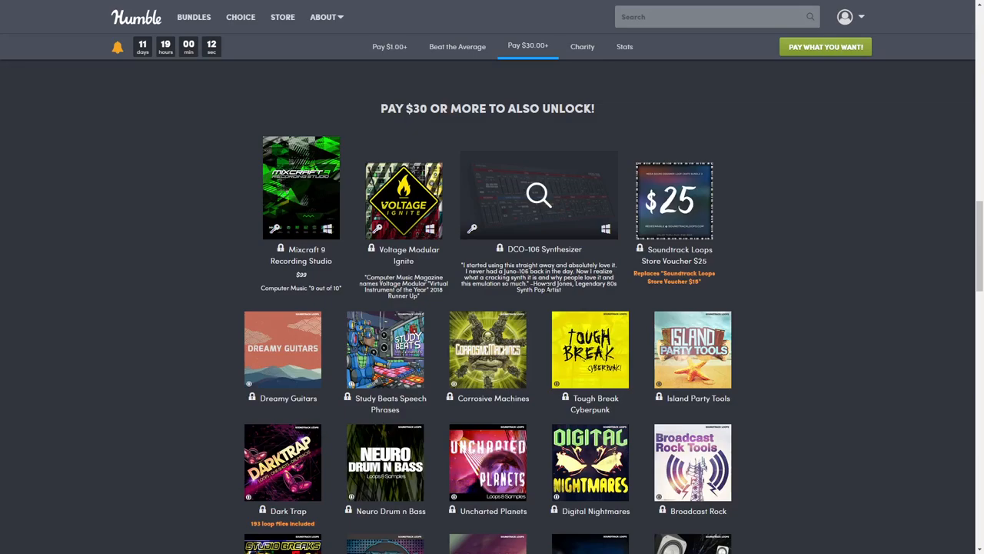
View and close Study Beats Speech Phrases' details, then expand Island Party Tools.
scroll(down, 3)
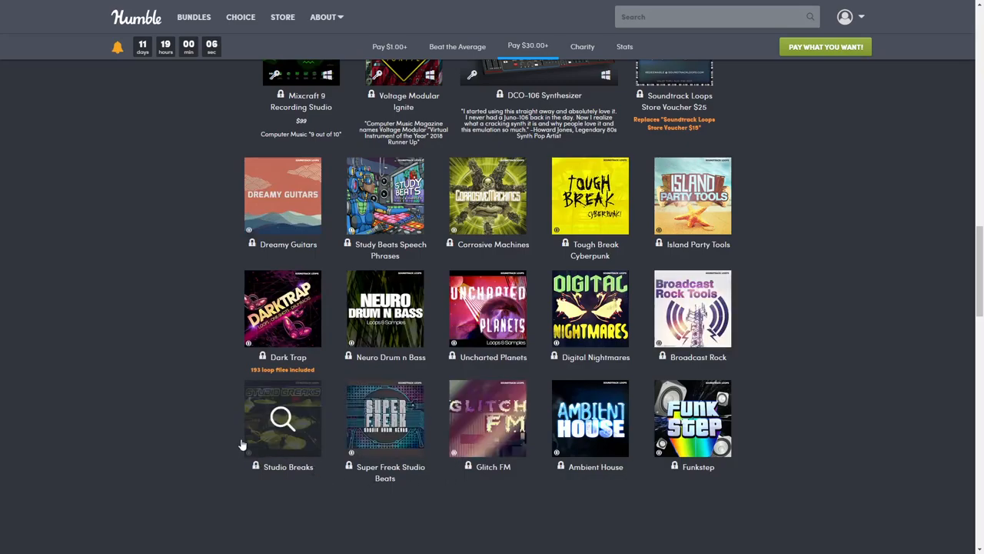
mouse_move(141, 243)
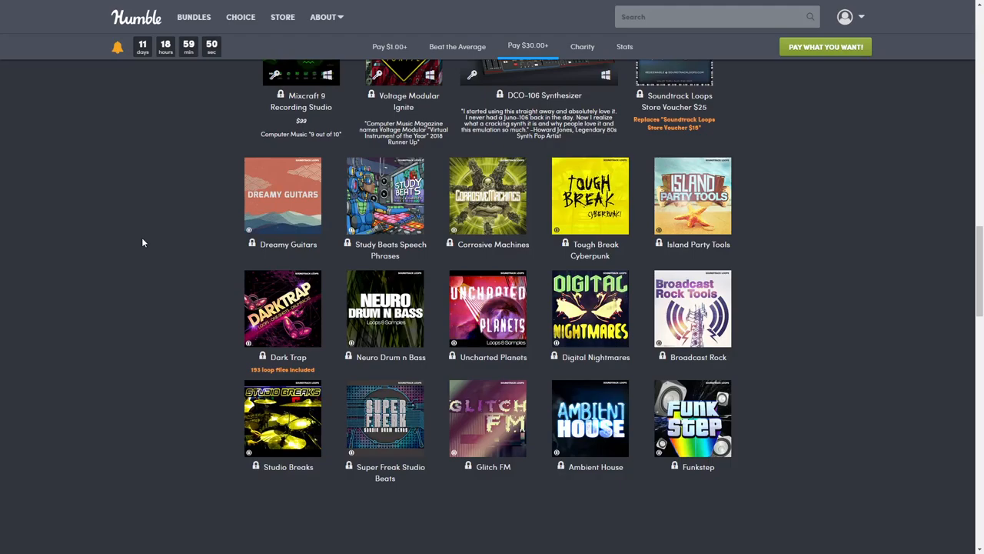
mouse_move(163, 225)
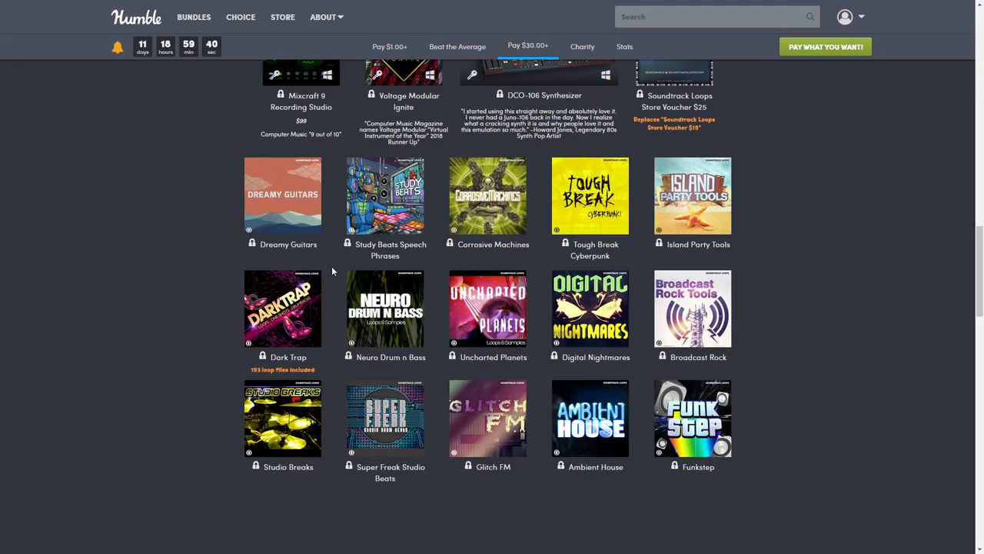
mouse_move(384, 196)
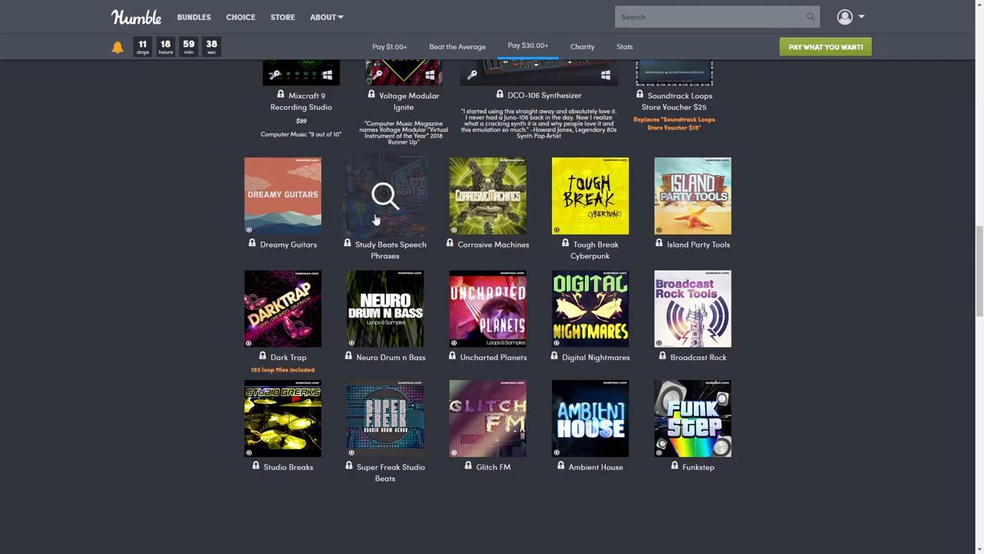
click(384, 194)
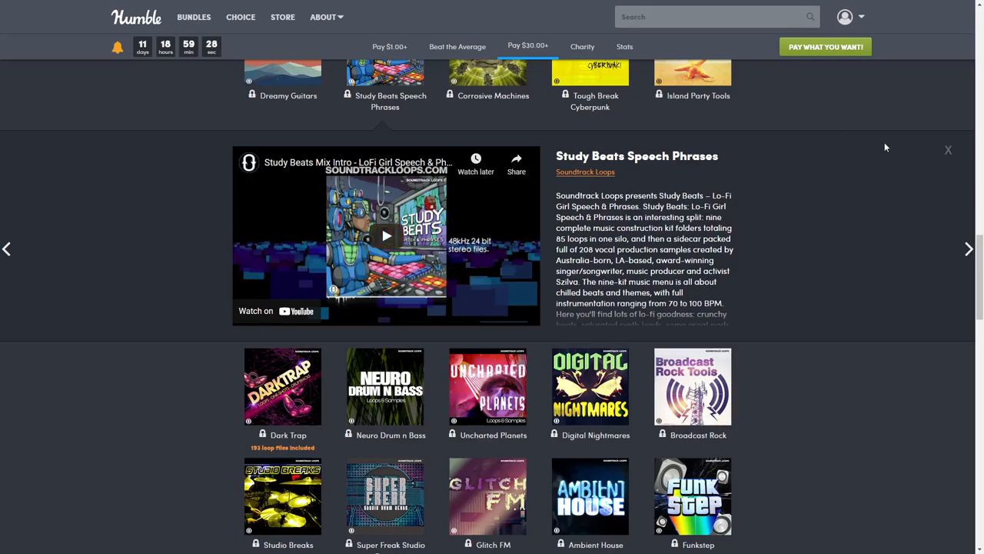
click(947, 149)
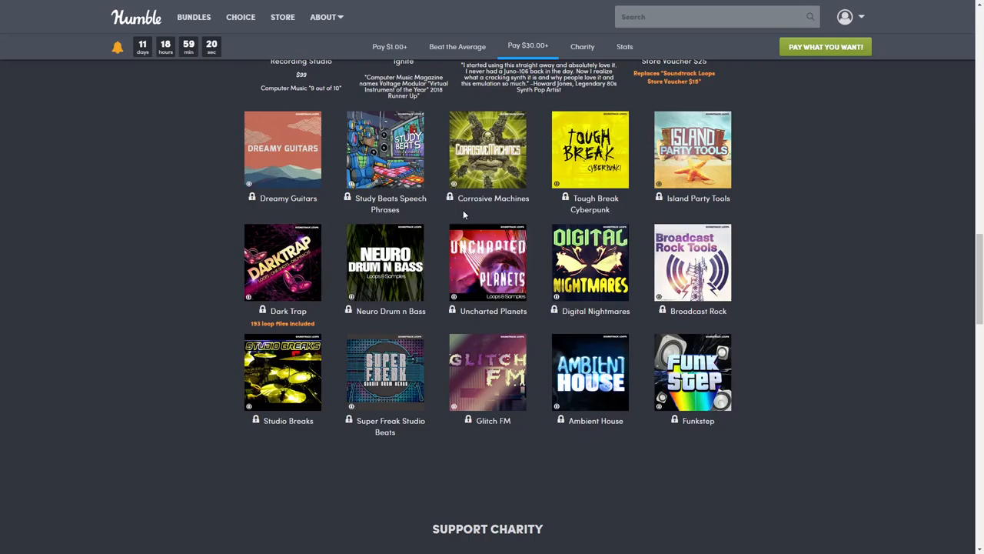
mouse_move(536, 216)
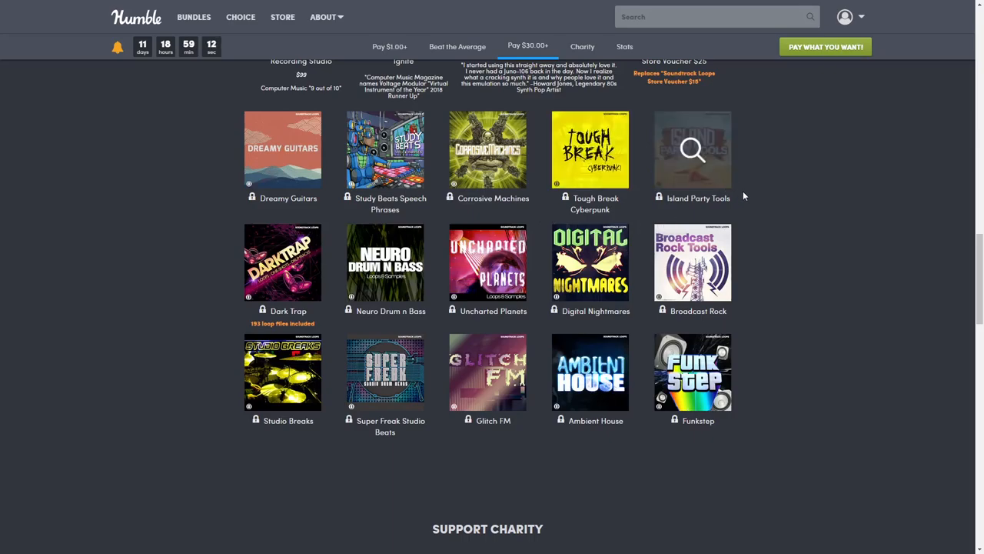
click(692, 149)
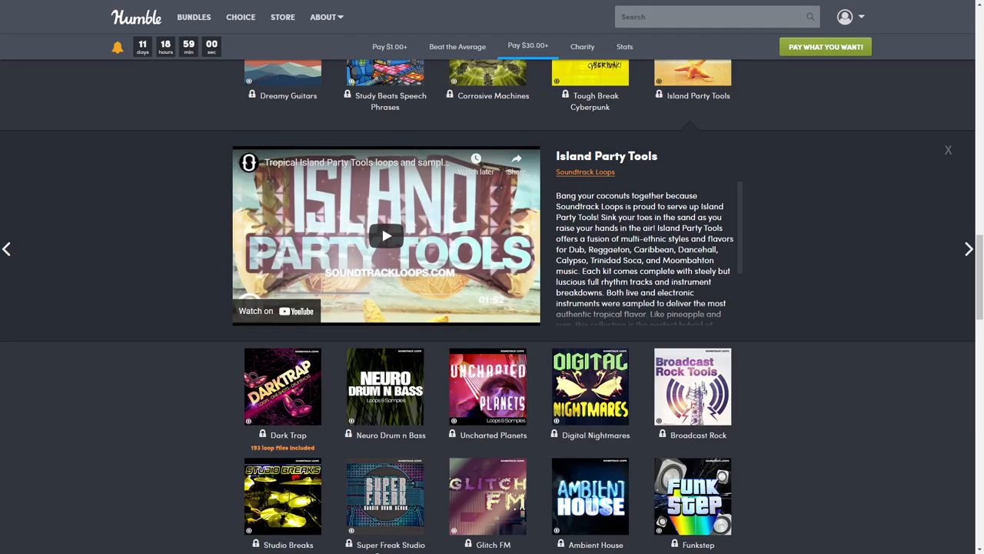
mouse_move(936, 148)
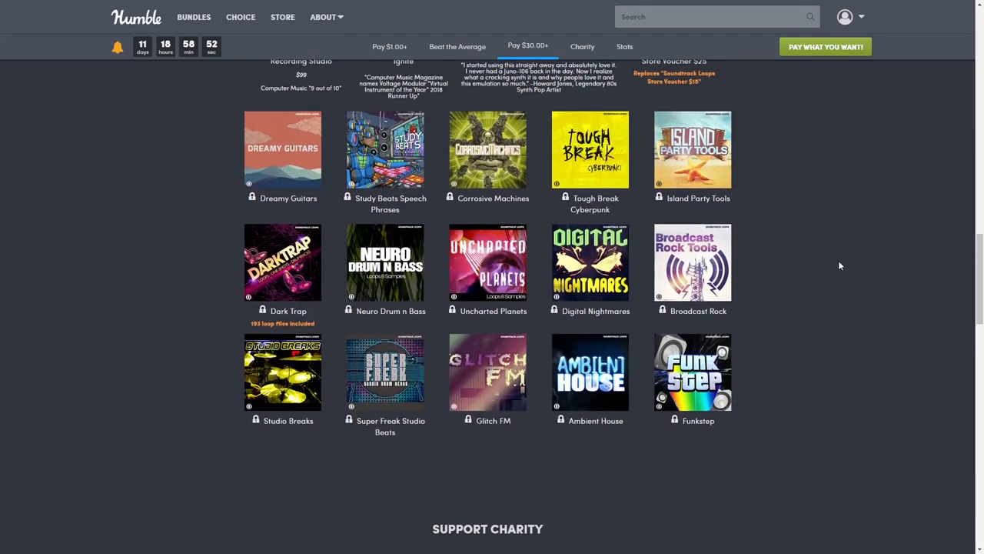
mouse_move(160, 279)
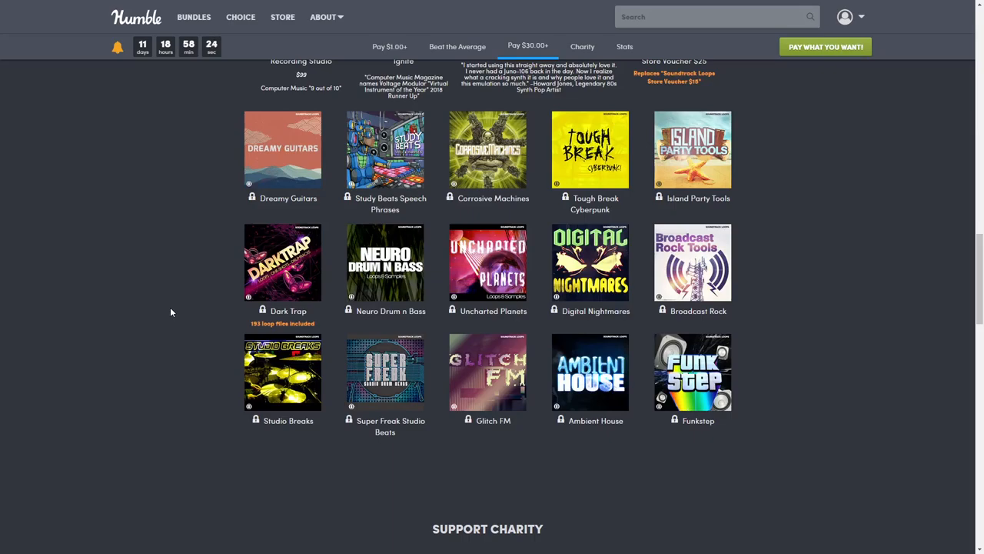
mouse_move(591, 263)
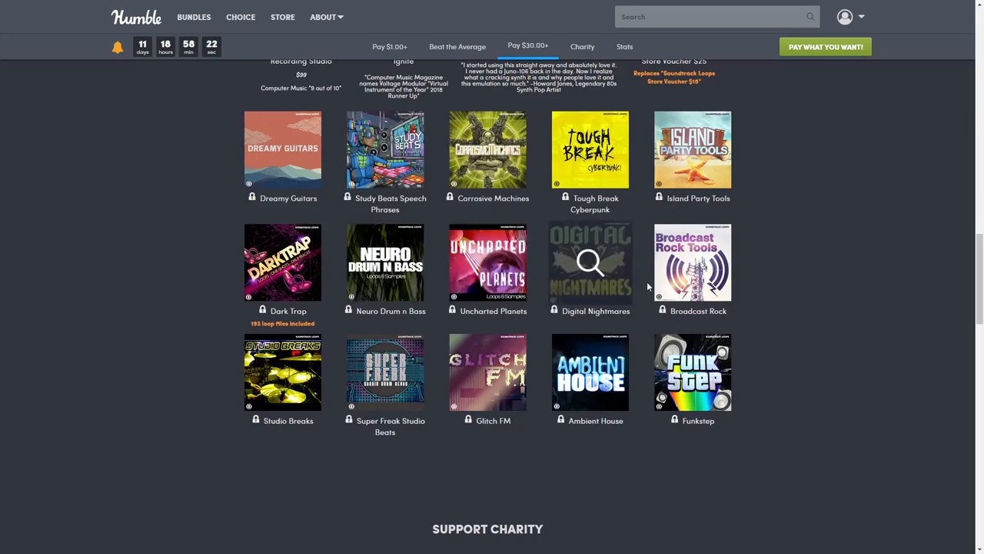
mouse_move(766, 323)
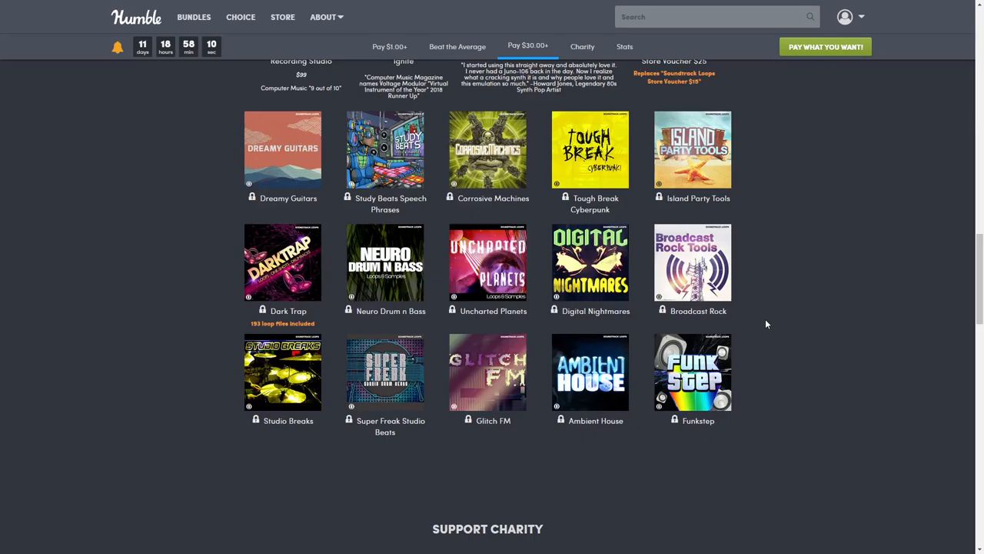
mouse_move(264, 452)
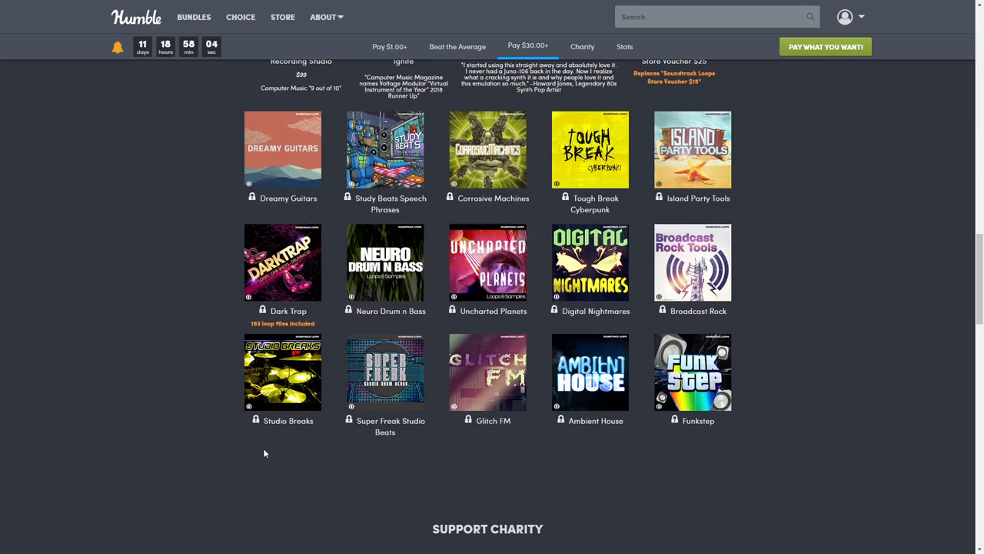
mouse_move(384, 372)
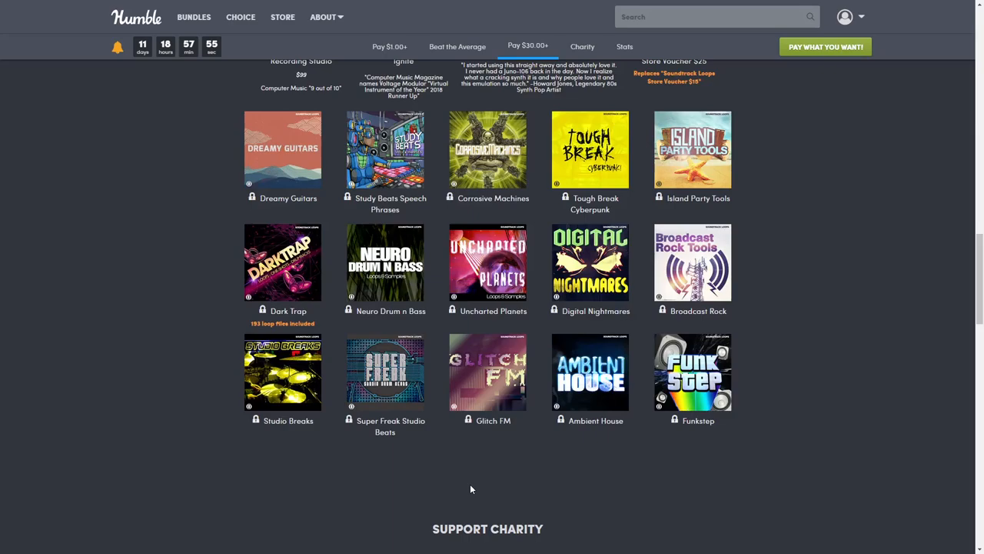
mouse_move(591, 441)
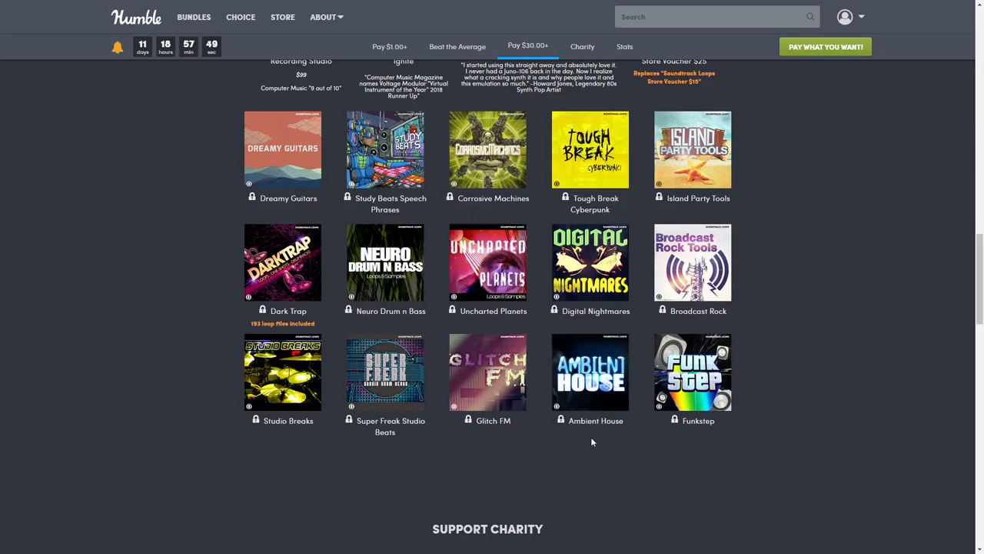
mouse_move(692, 452)
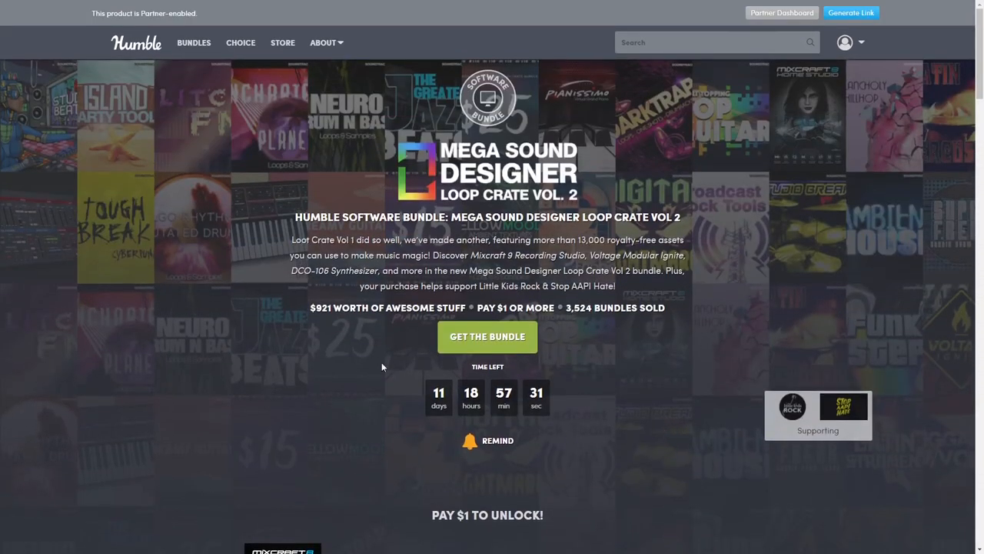
Scroll down to the purchase order summary showing an $8.00 total.
scroll(down, 3)
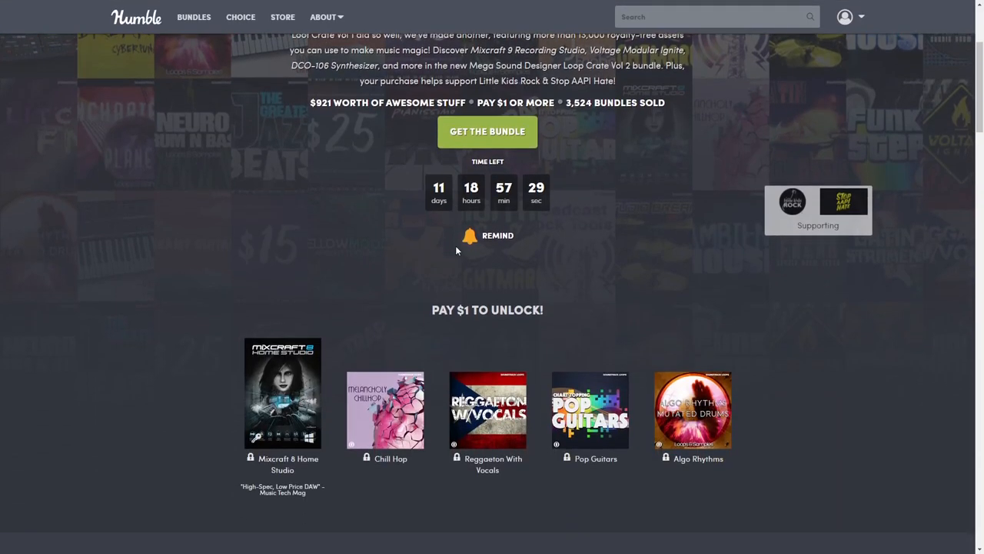
scroll(down, 3)
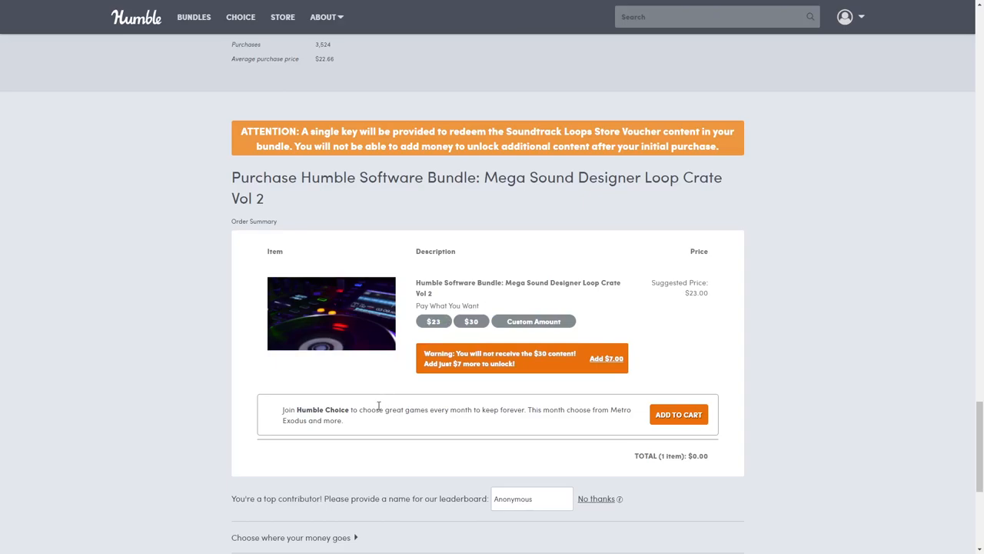
mouse_move(547, 326)
text($1)
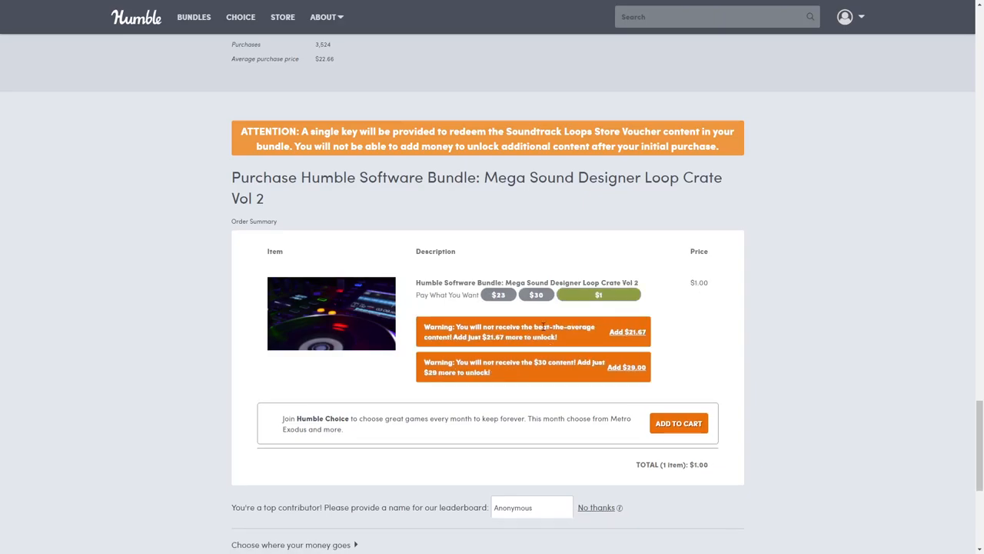
Choose the $1 payment amount so the order totals $1.00.
click(597, 507)
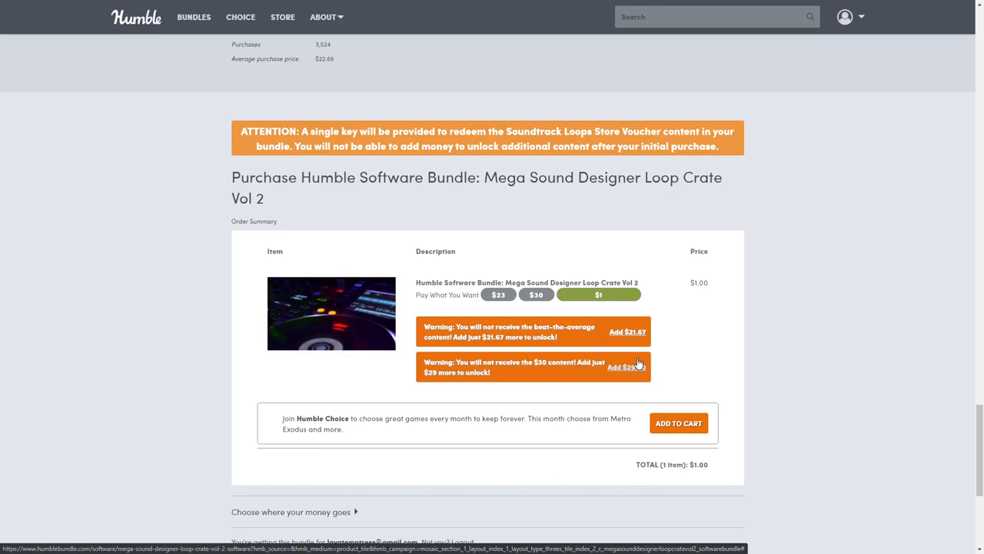
mouse_move(633, 442)
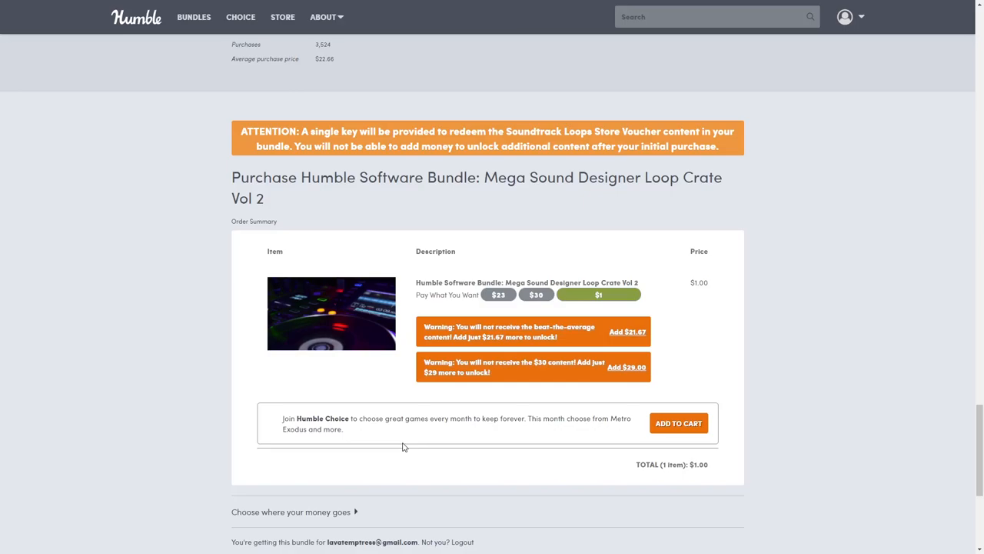
scroll(down, 3)
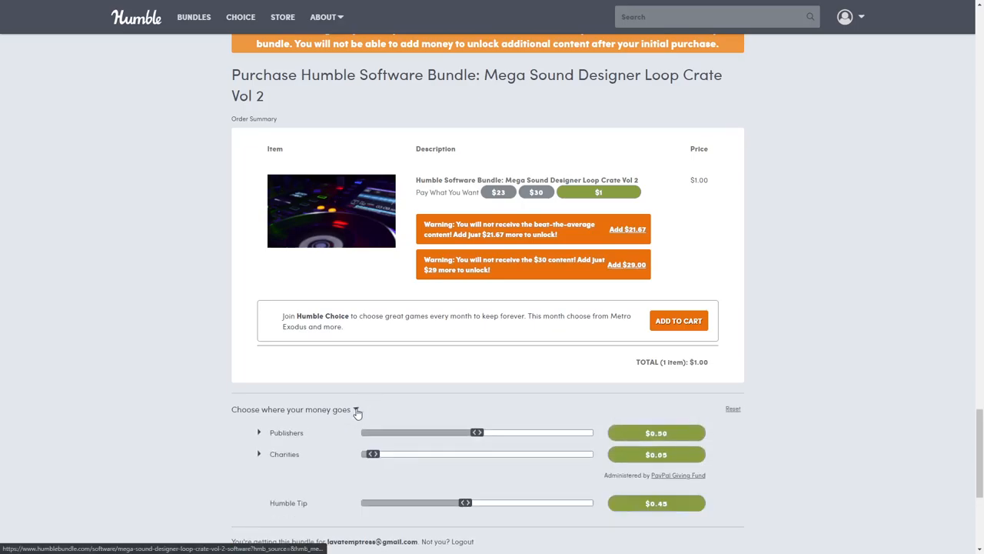
Peek at the publishers' split, then expand the charities breakdown.
scroll(down, 3)
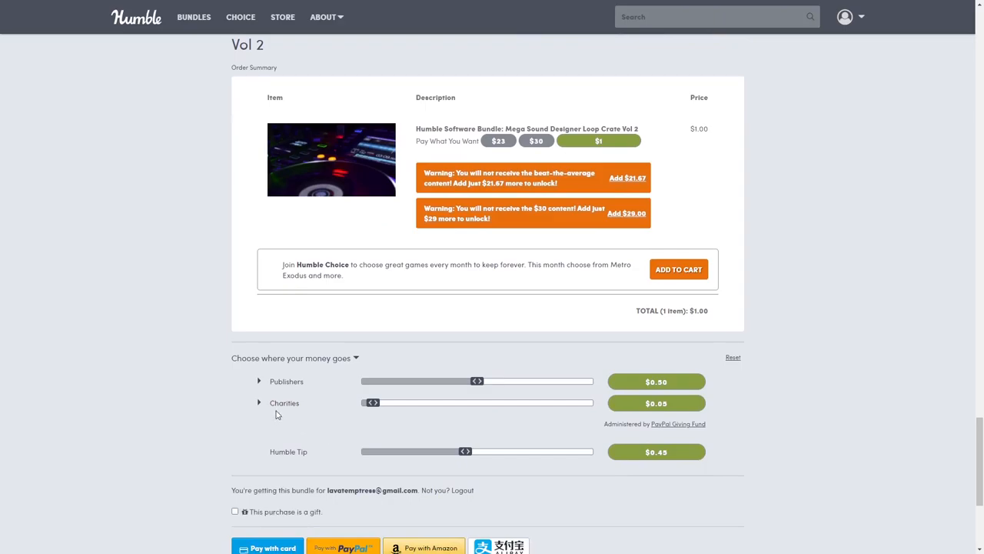
mouse_move(260, 381)
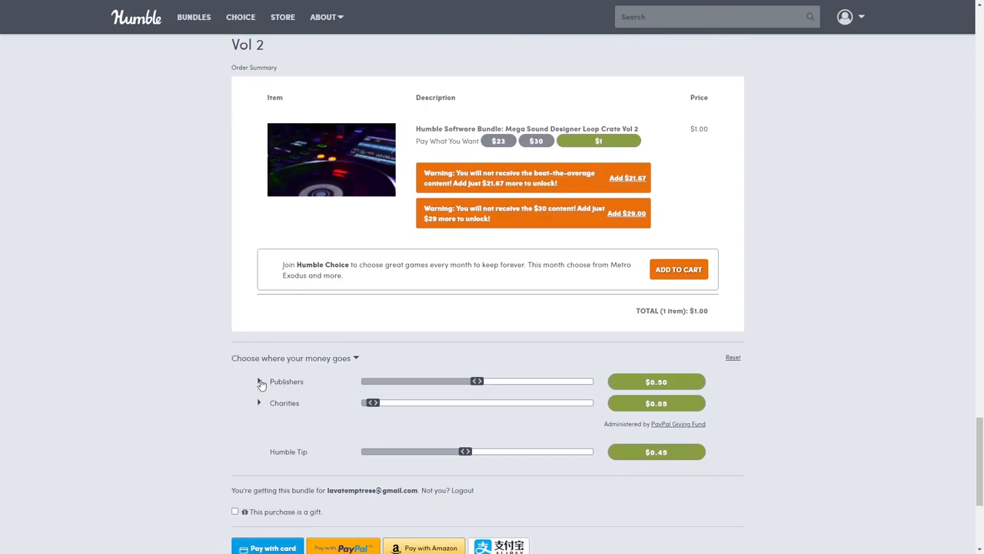
click(258, 381)
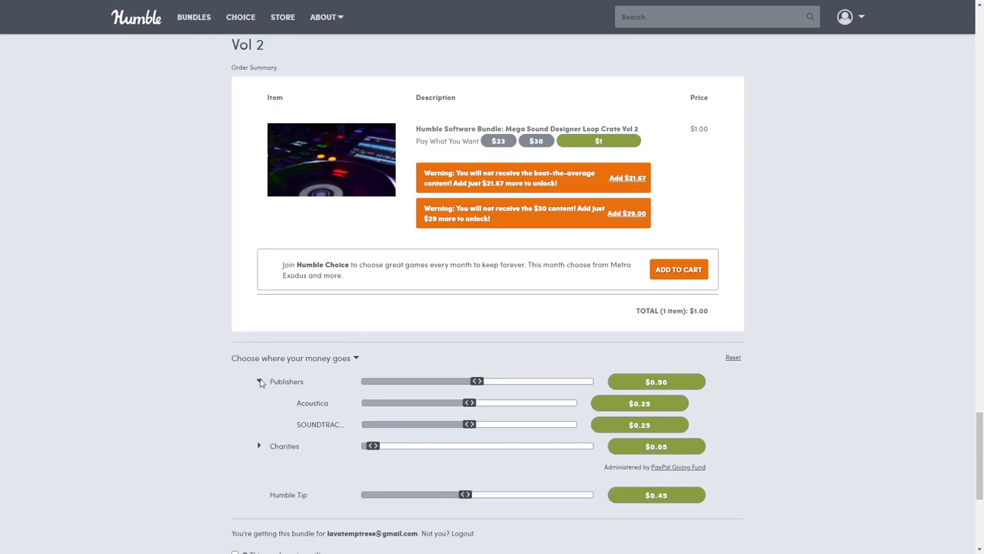
click(258, 381)
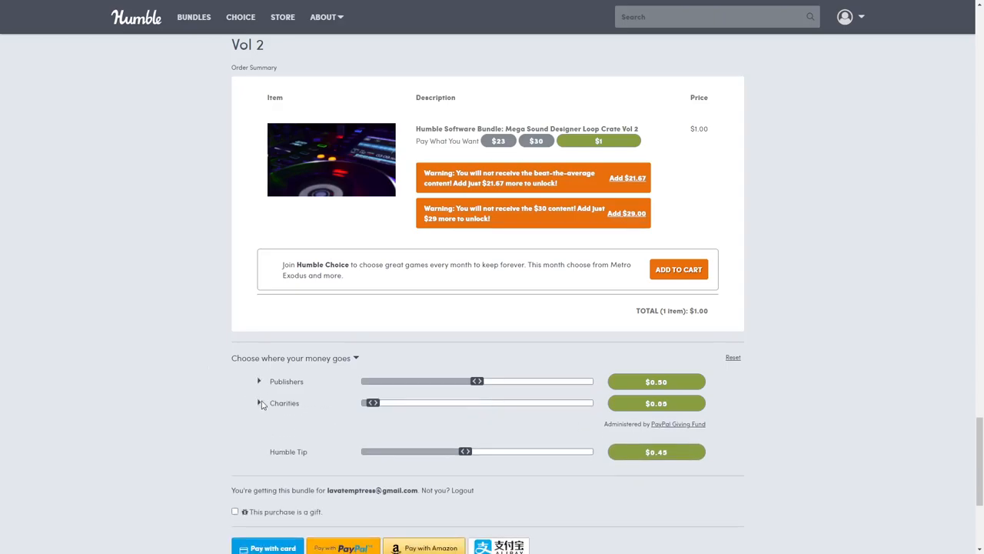
click(258, 403)
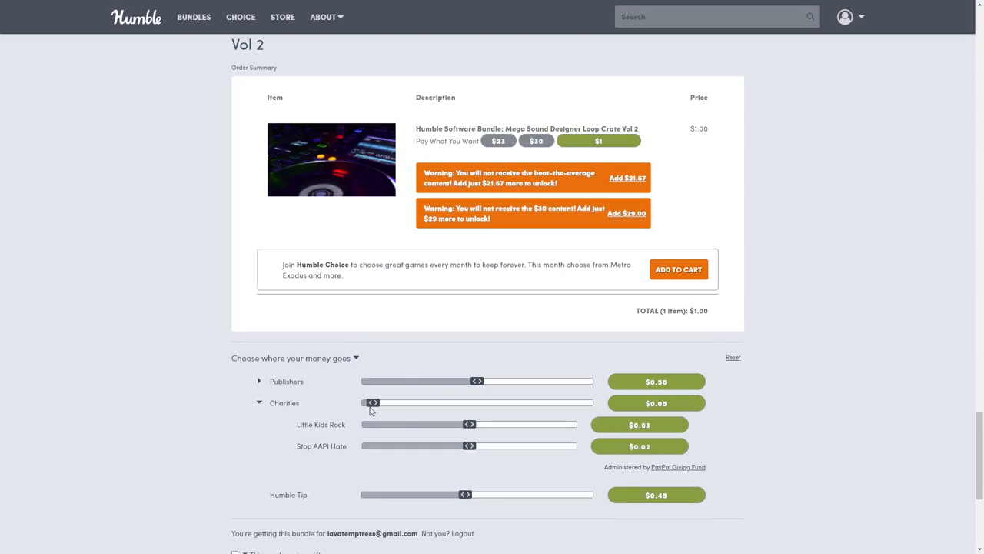
Raise the charities' share with most going to Little Kids Rock, then collapse the breakdown.
drag(372, 403, 495, 403)
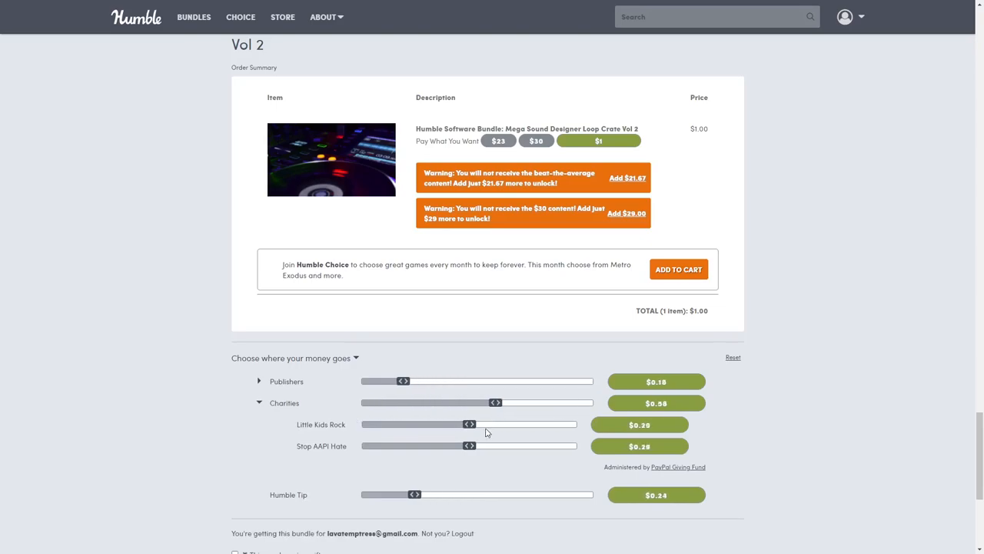
drag(469, 424, 541, 424)
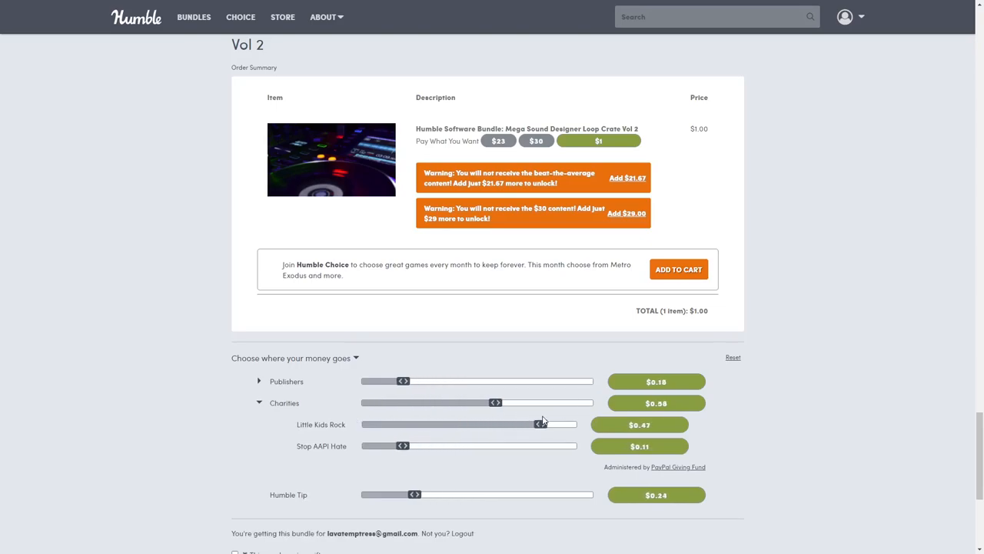
drag(539, 424, 552, 424)
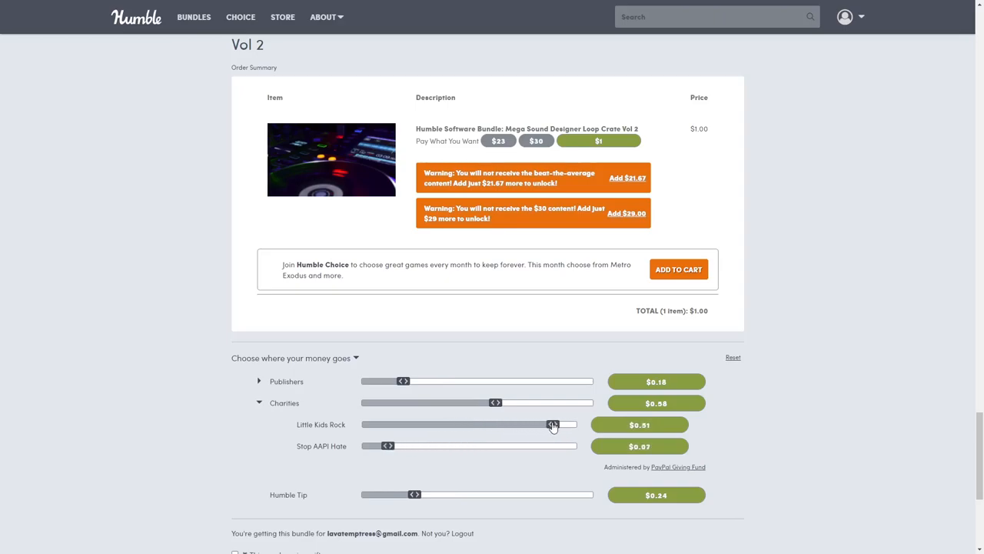
drag(552, 424, 533, 425)
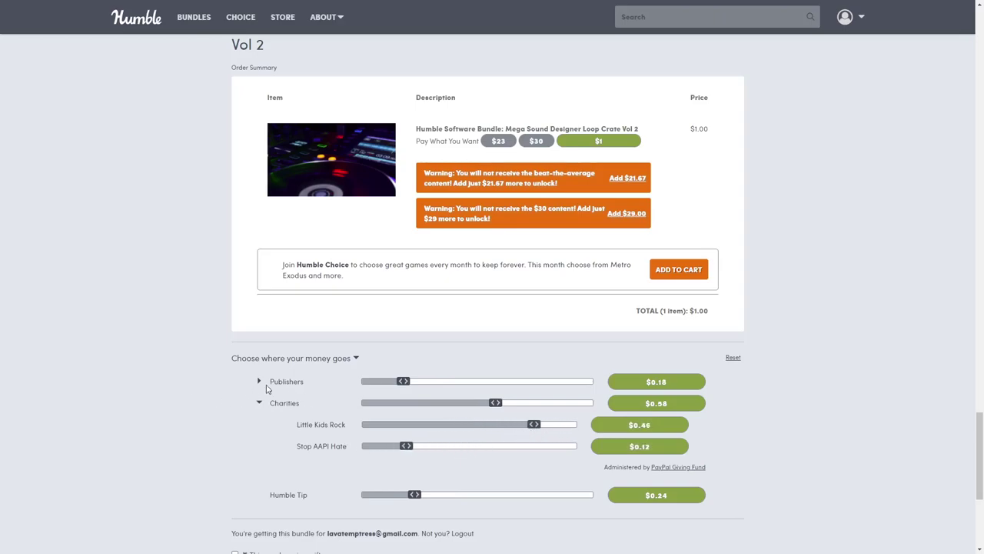
click(258, 402)
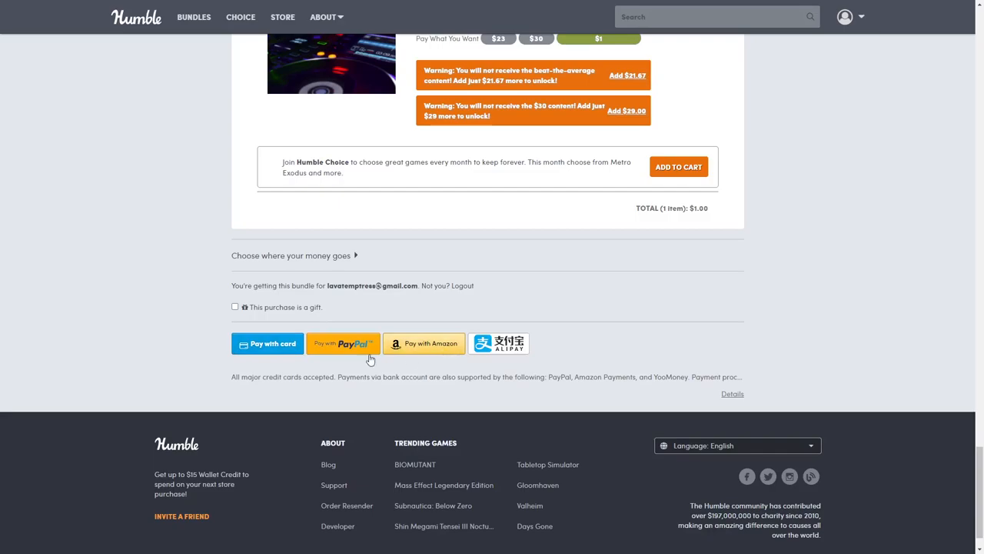
mouse_move(196, 366)
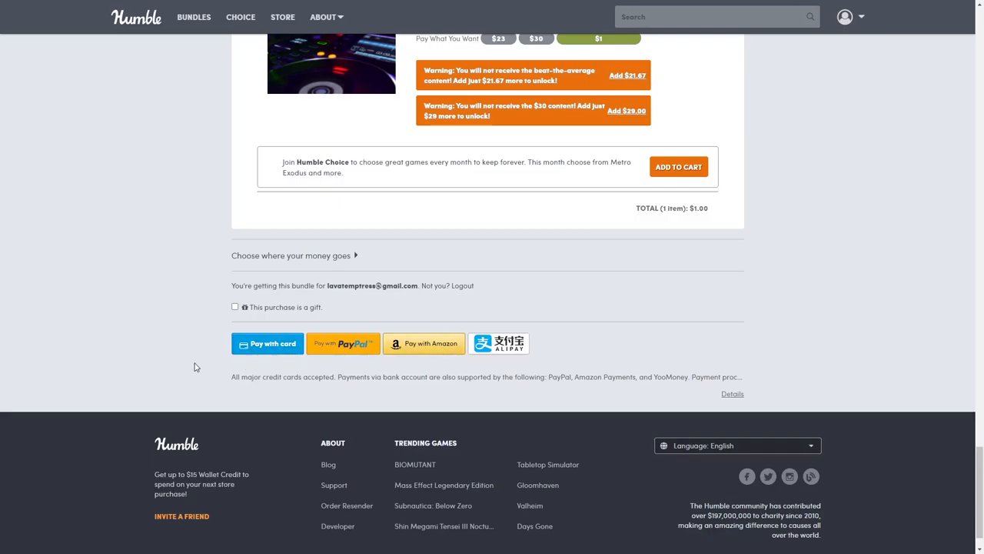
mouse_move(240, 304)
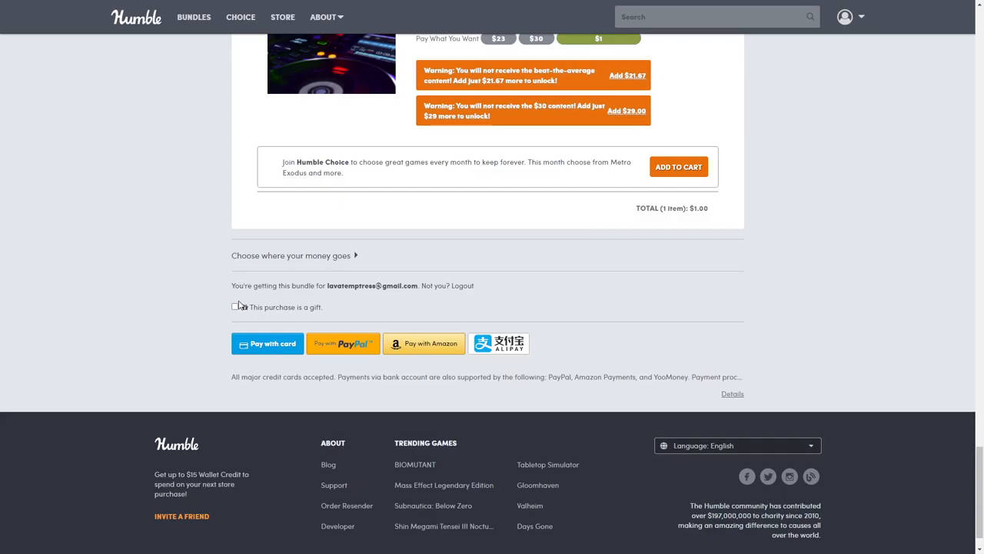
Tick 'This purchase is a gift' and 'Make this gift anonymous' for the bundle purchase.
click(234, 306)
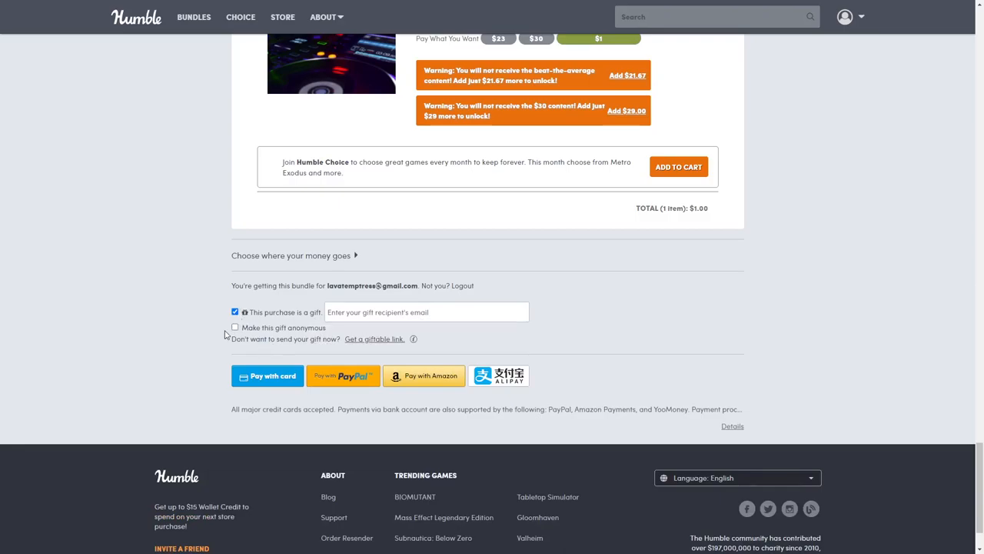
click(235, 326)
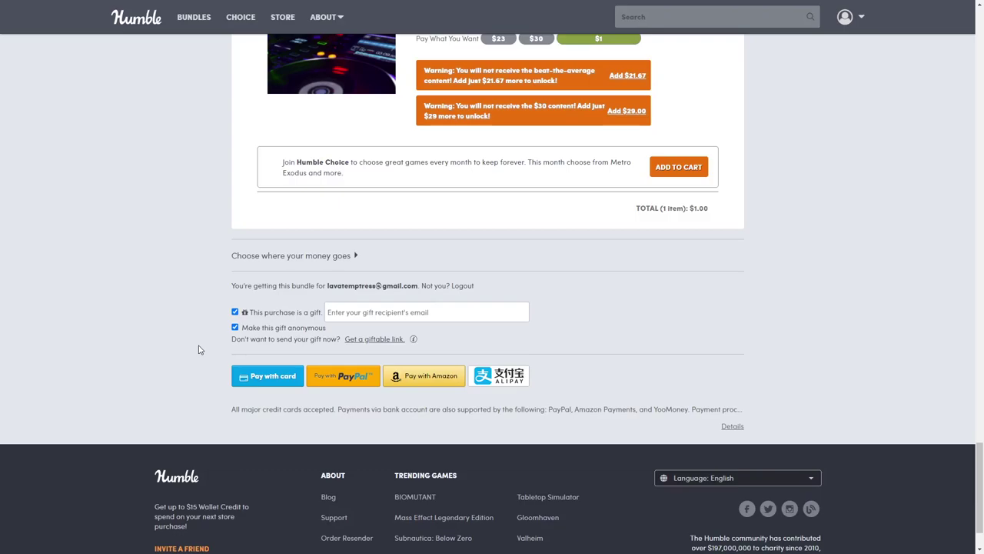
scroll(up, 3)
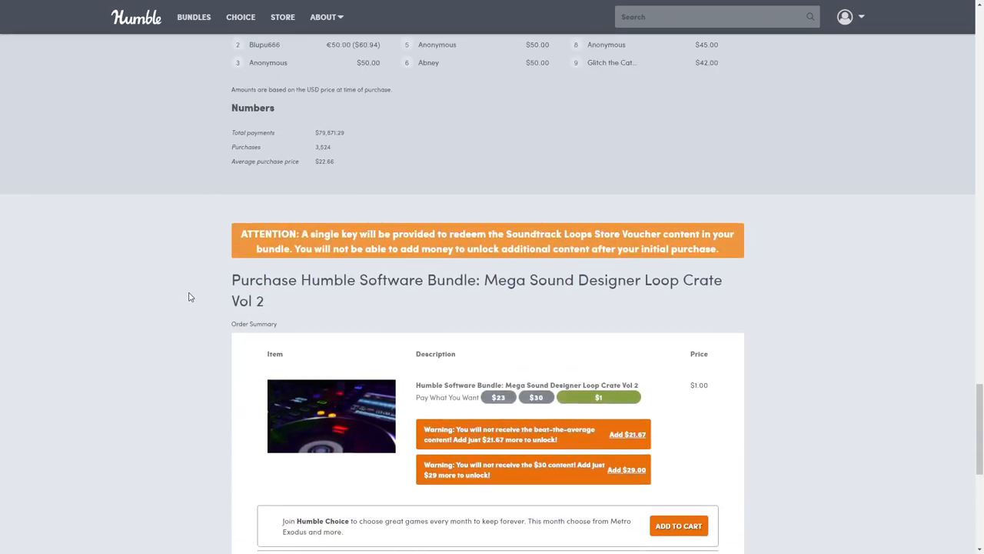